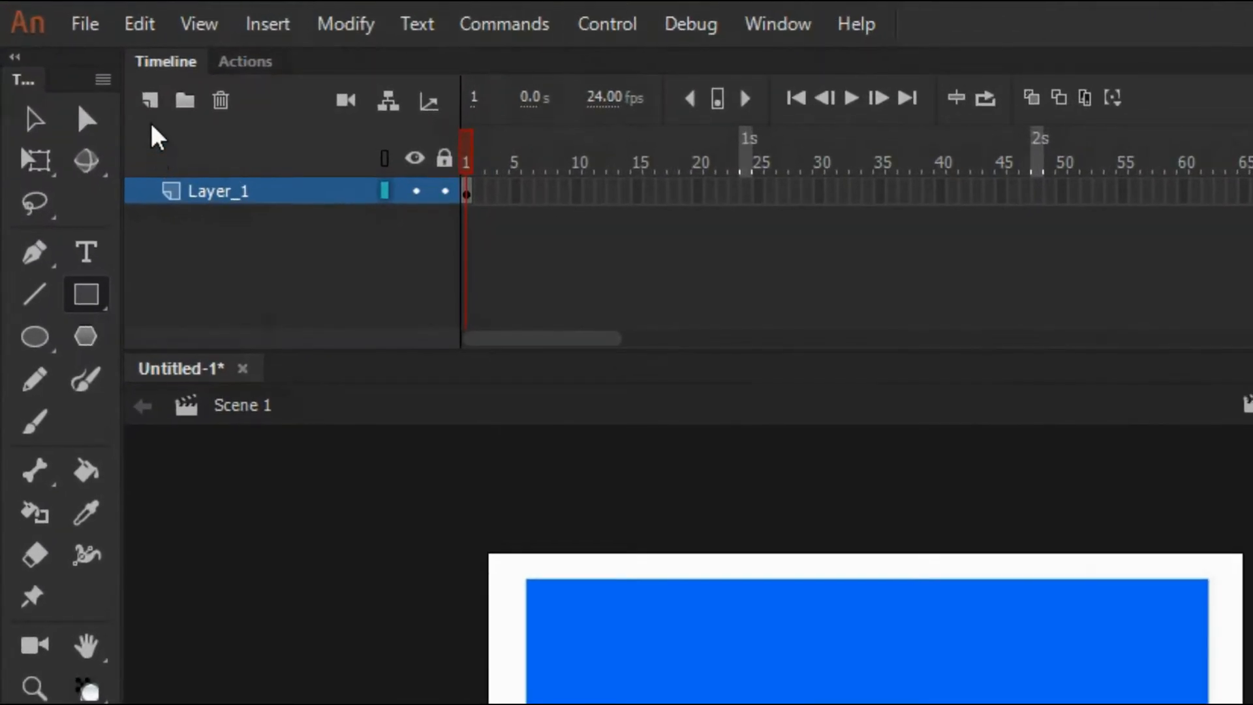
Step: Draw a red circle on new Layer_11 and set that layer as a mask over the blue rectangle
left_click(149, 99)
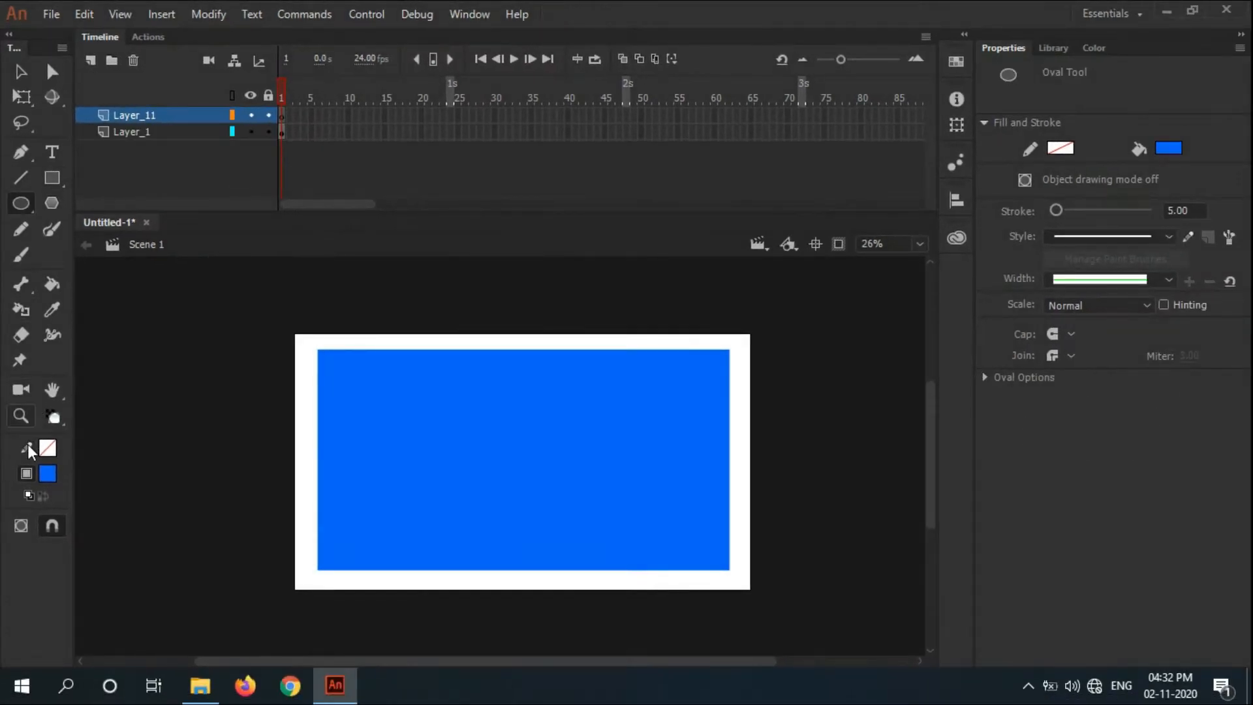
left_click(1168, 147)
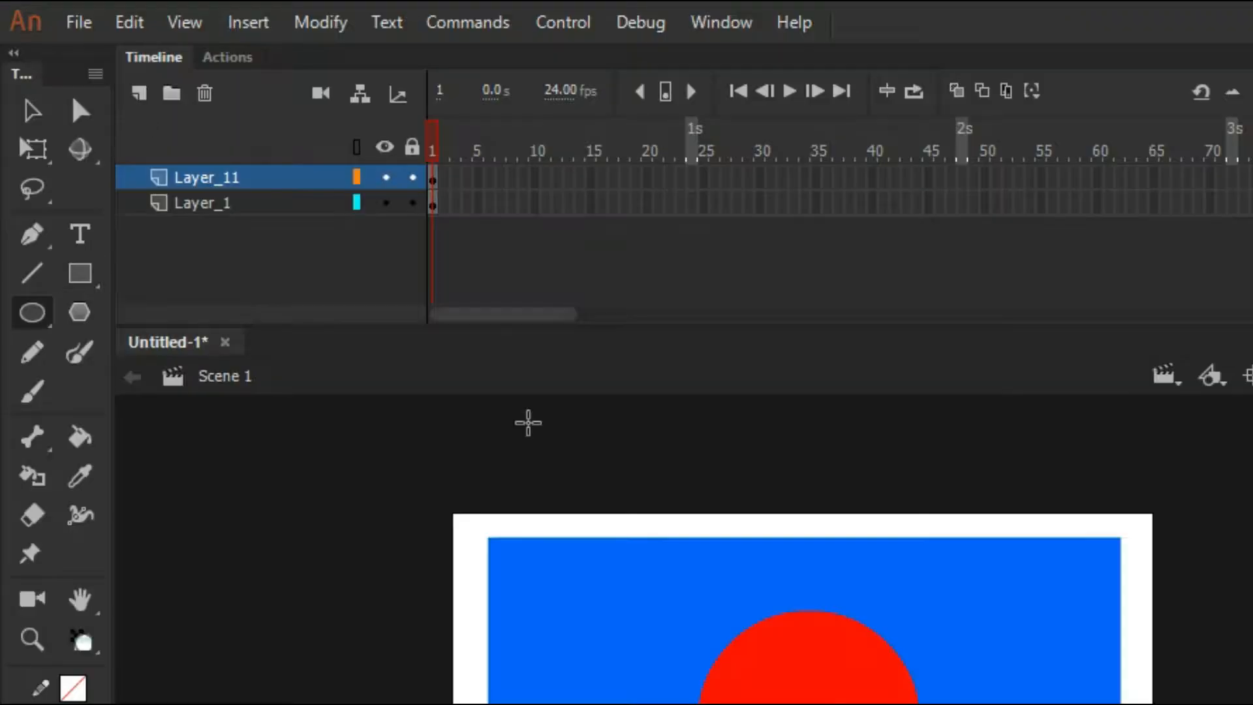
mouse_move(597, 522)
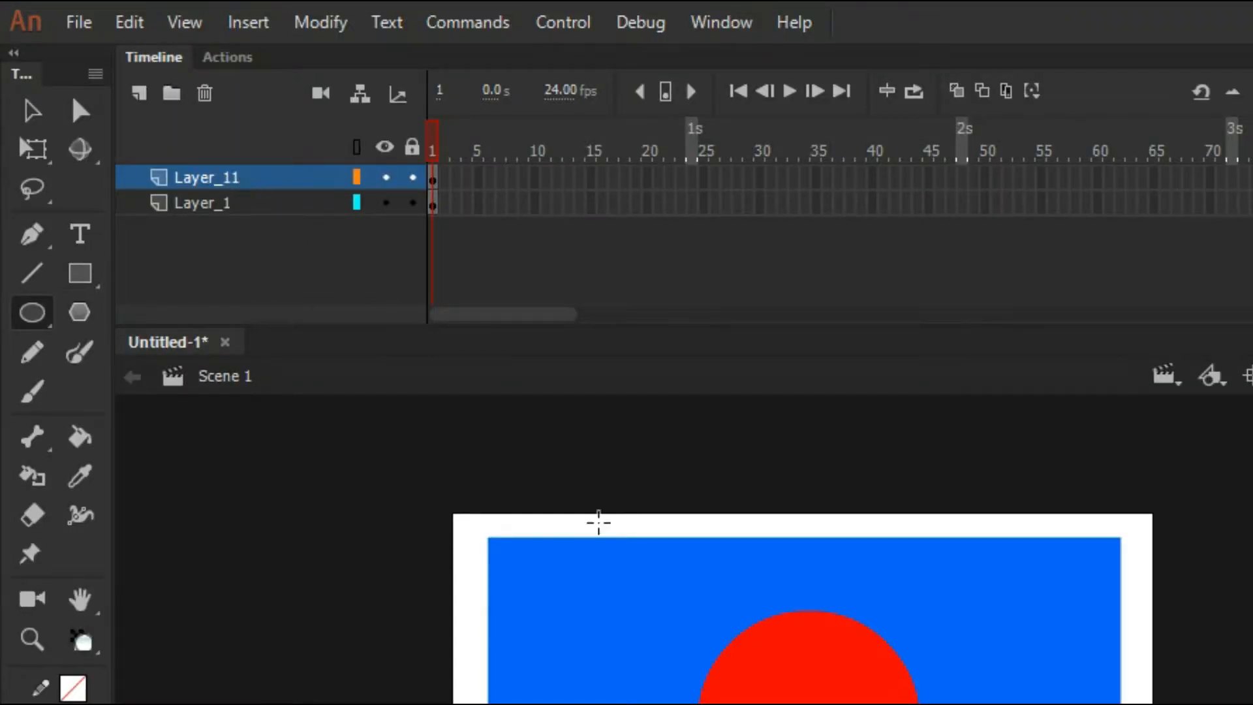
right_click(206, 176)
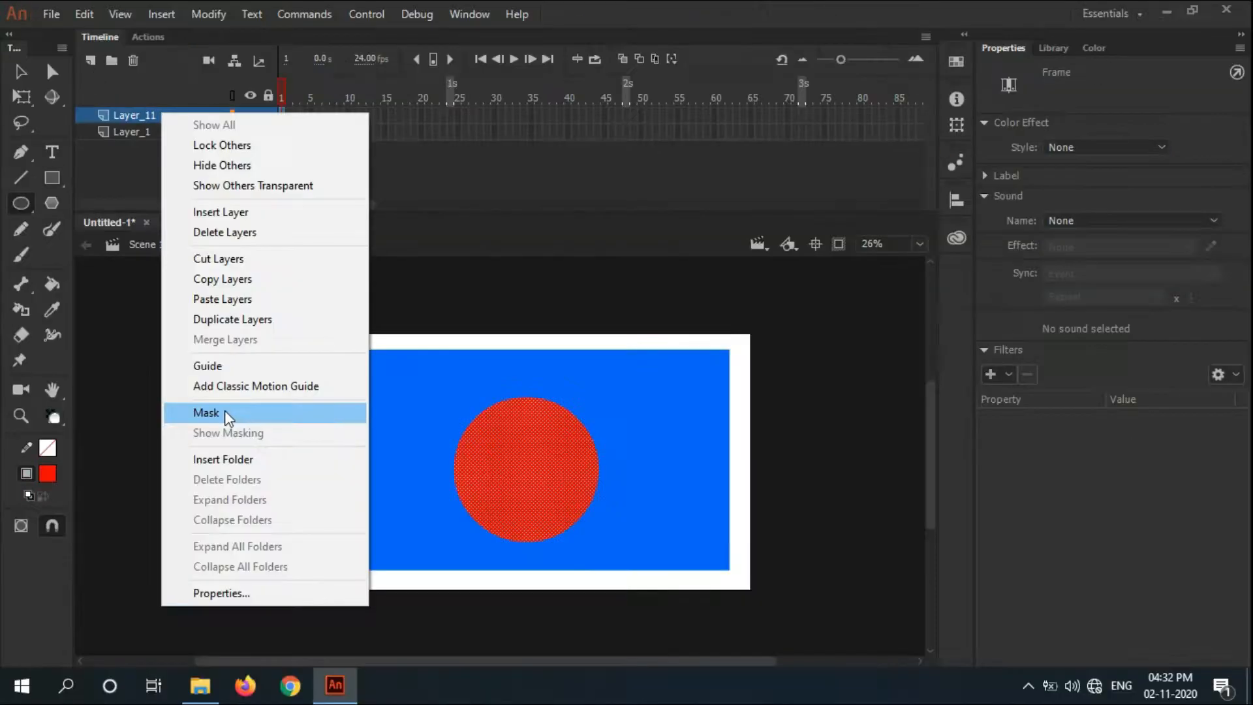
left_click(207, 412)
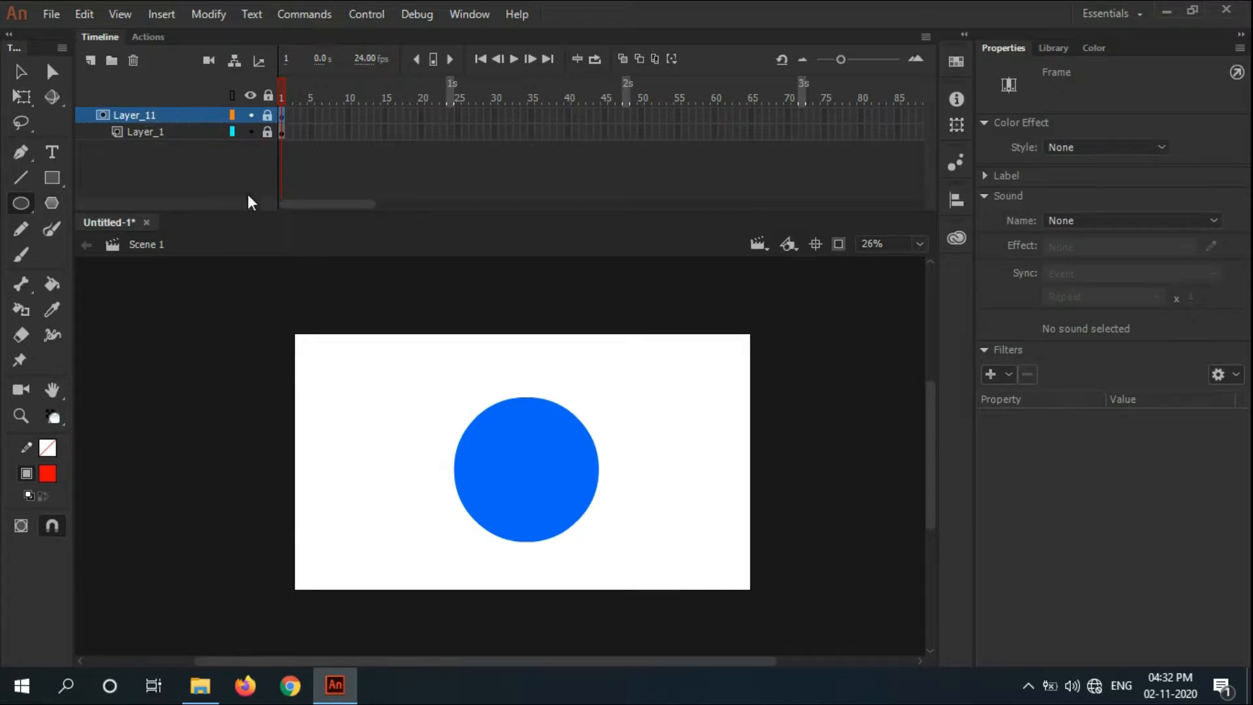
mouse_move(546, 527)
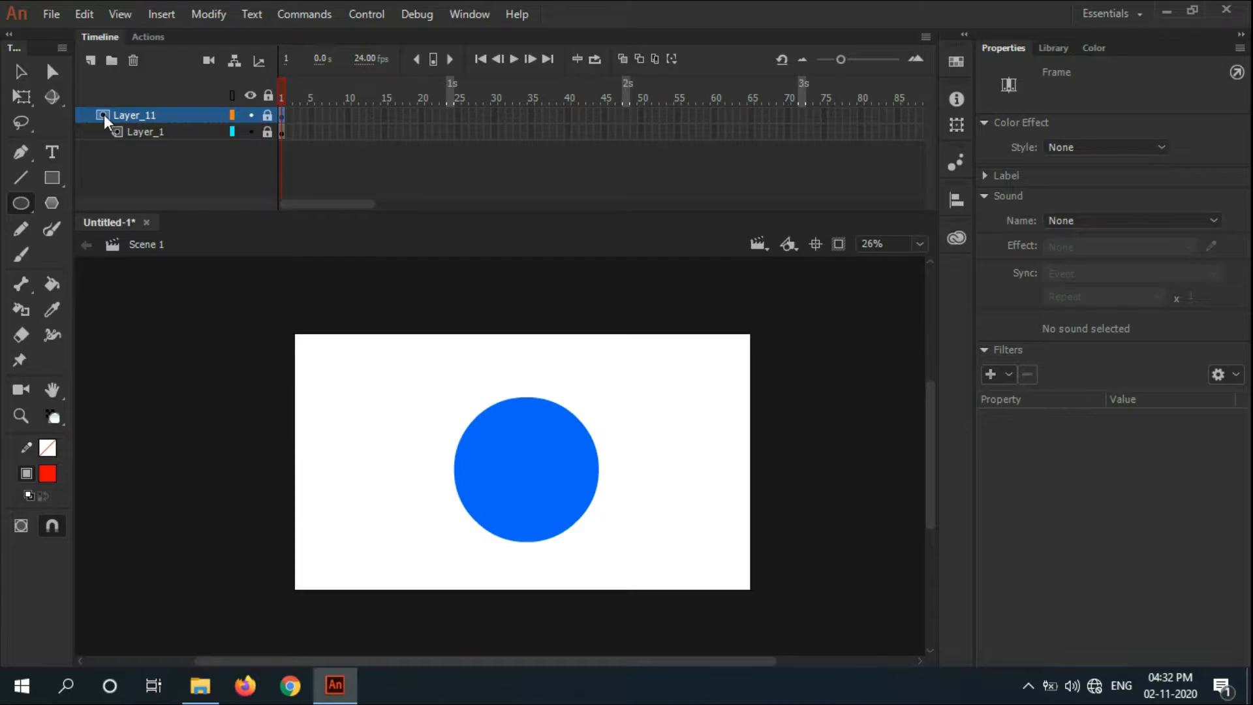
mouse_move(131, 144)
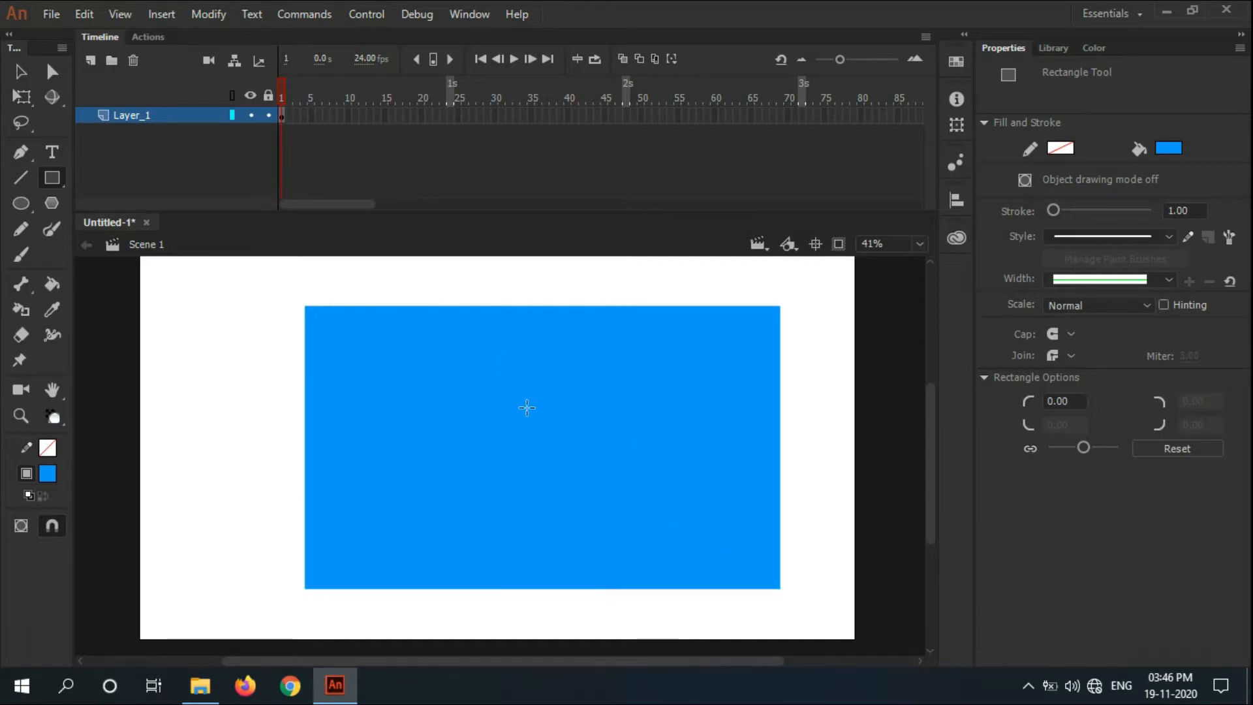
Step: Add black text 'THIS IS MASK' on two lines inside the blue rectangle and select it
left_click(52, 151)
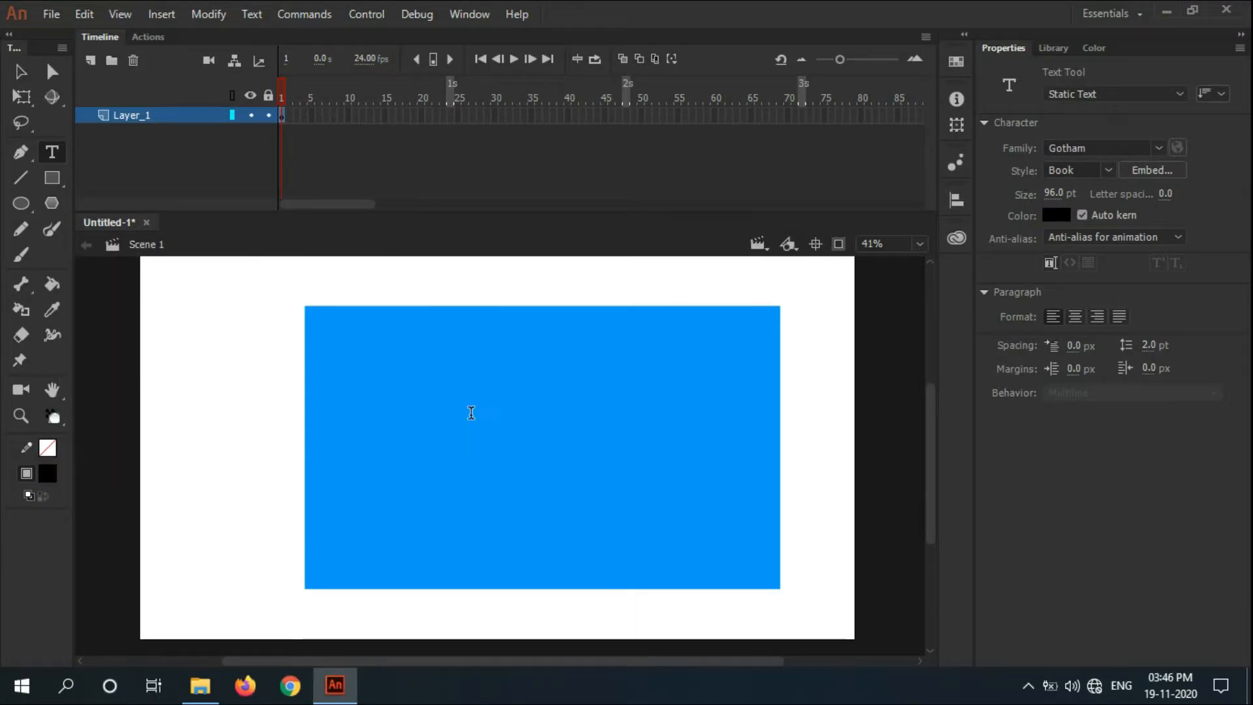
left_click(481, 401)
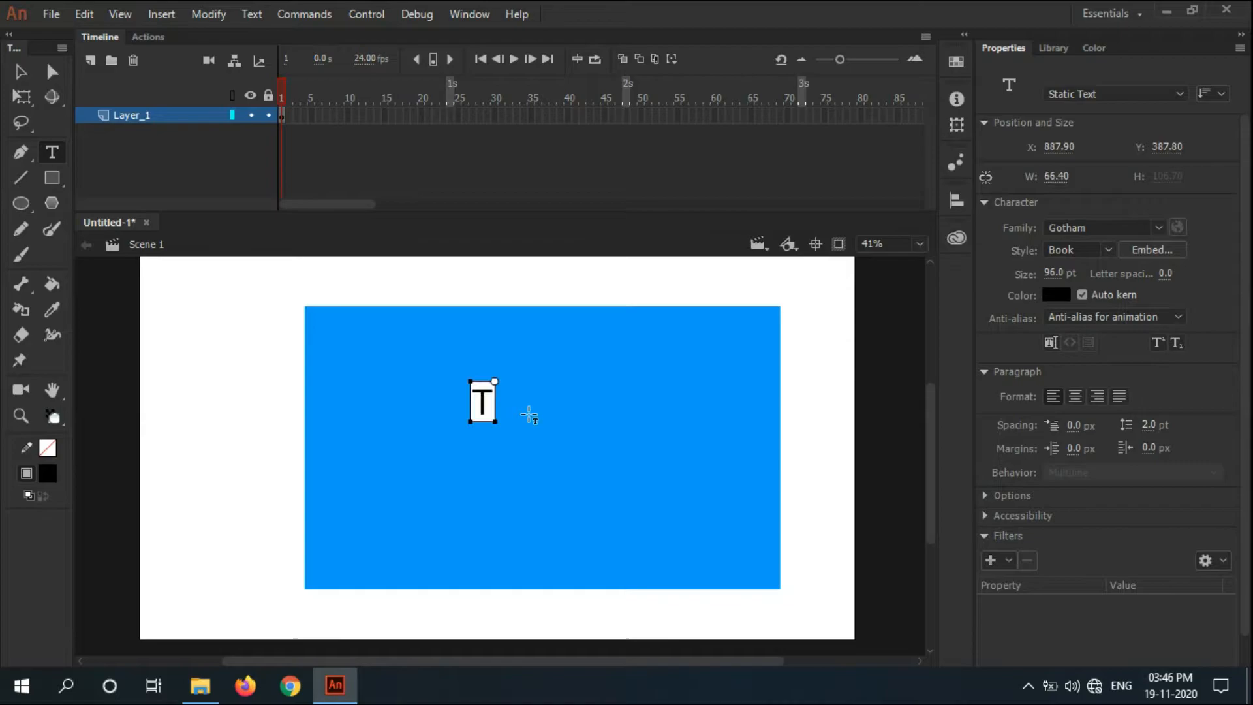
type("HIS")
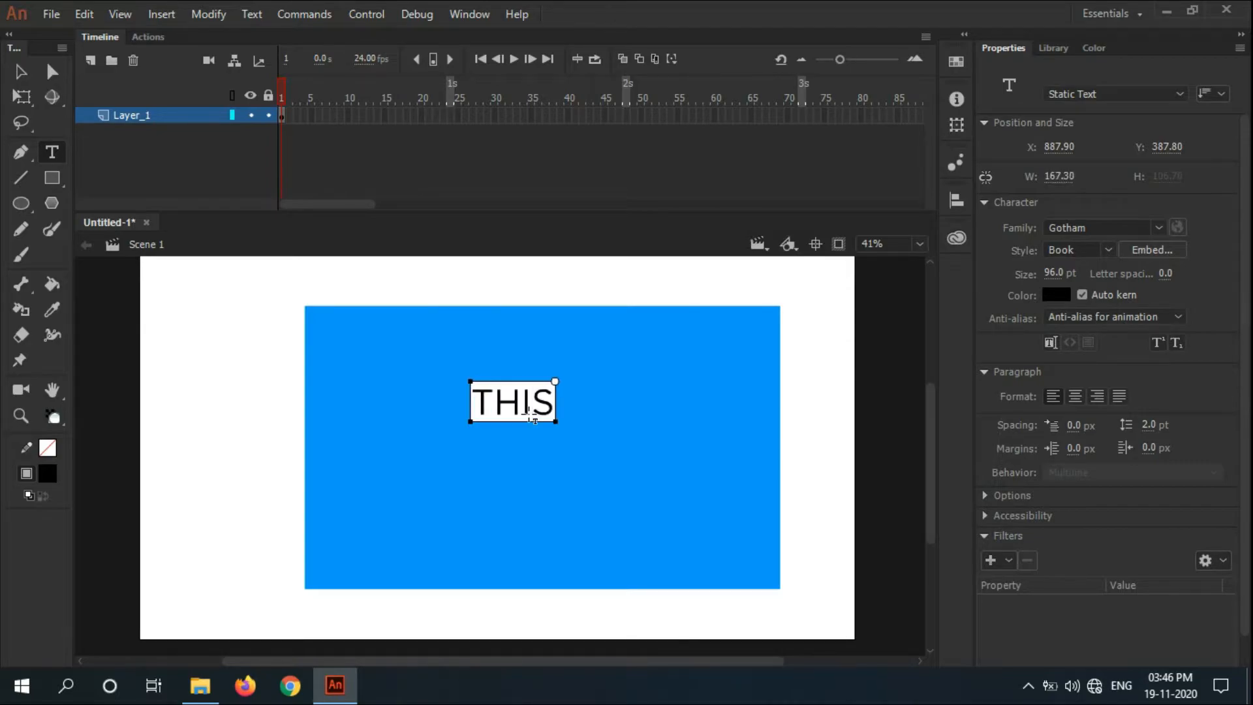
type("IS")
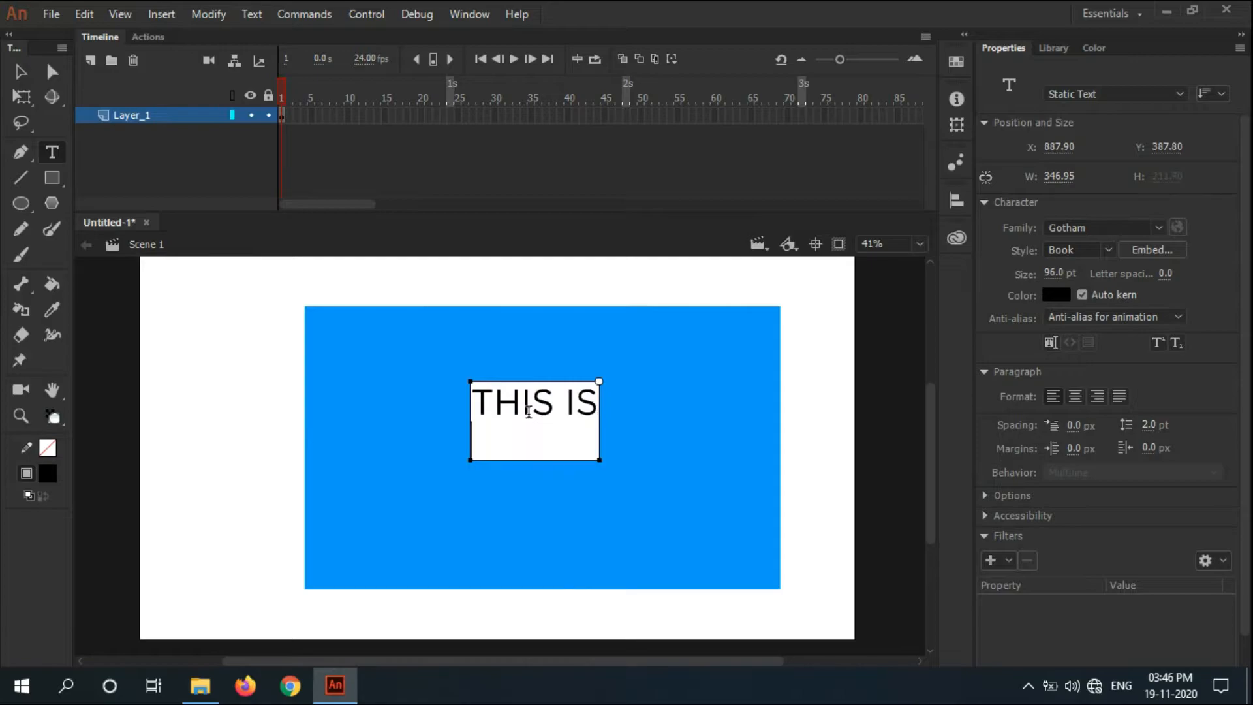
type("MASK")
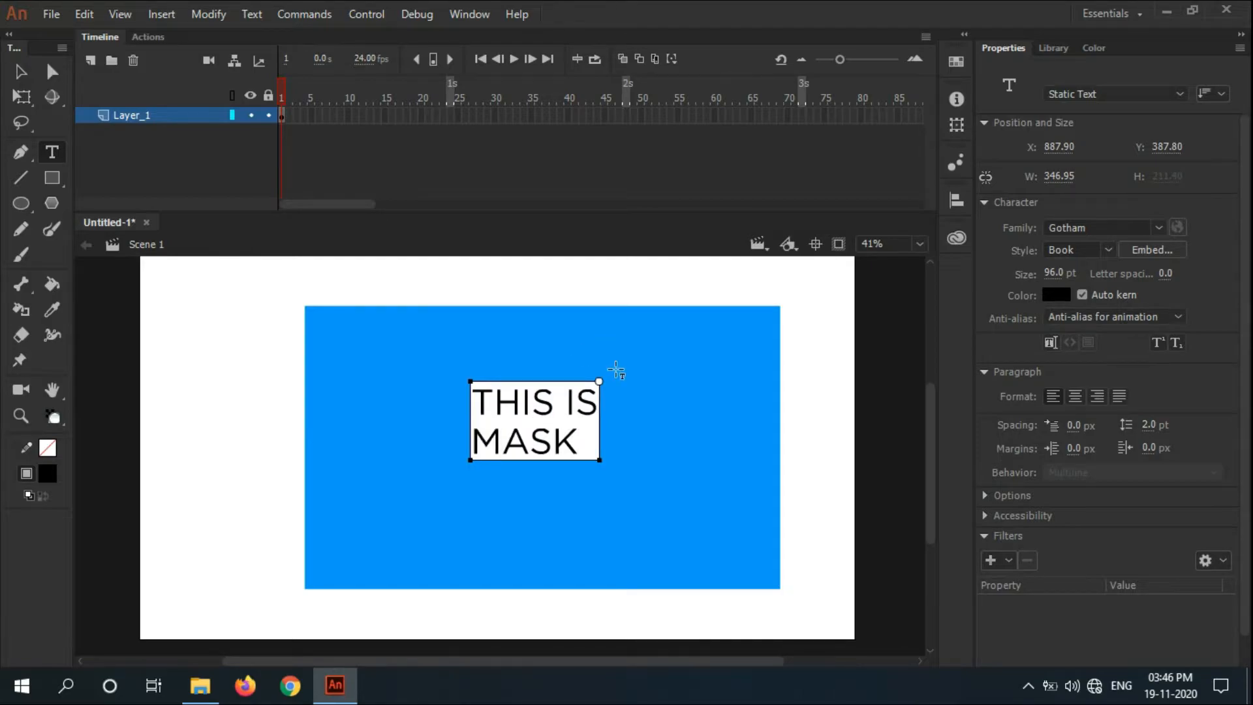
left_click(719, 520)
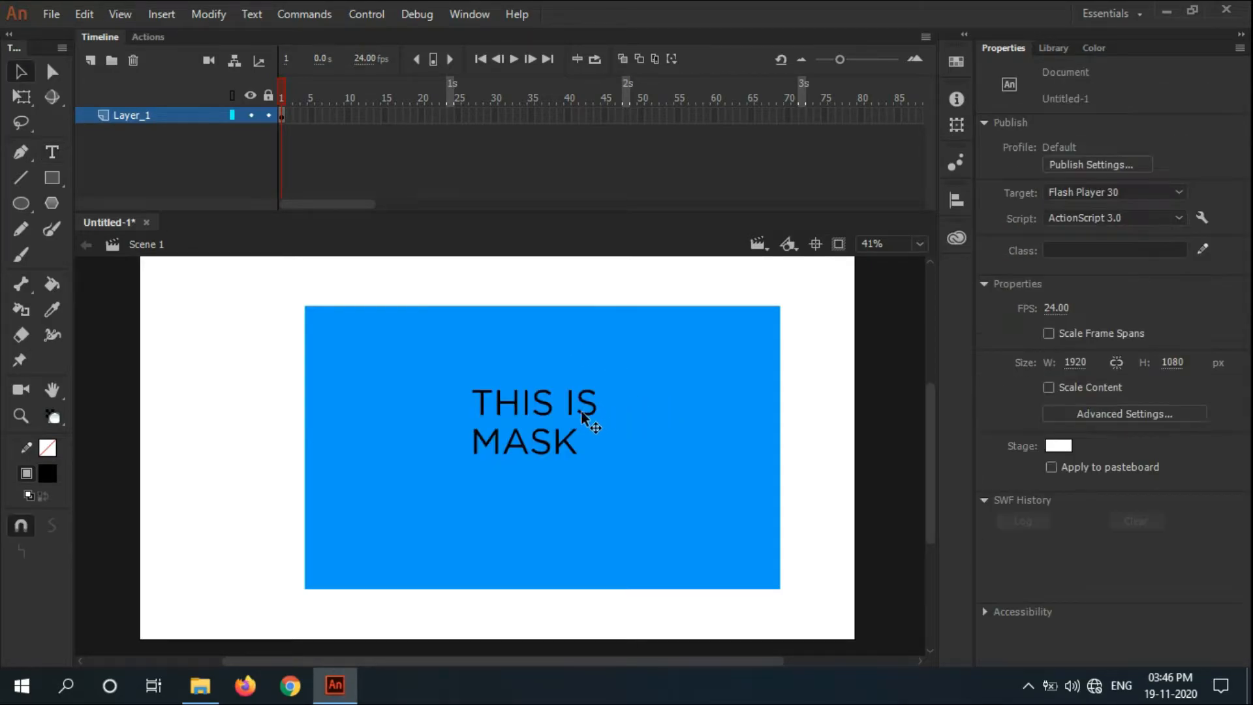
left_click(560, 419)
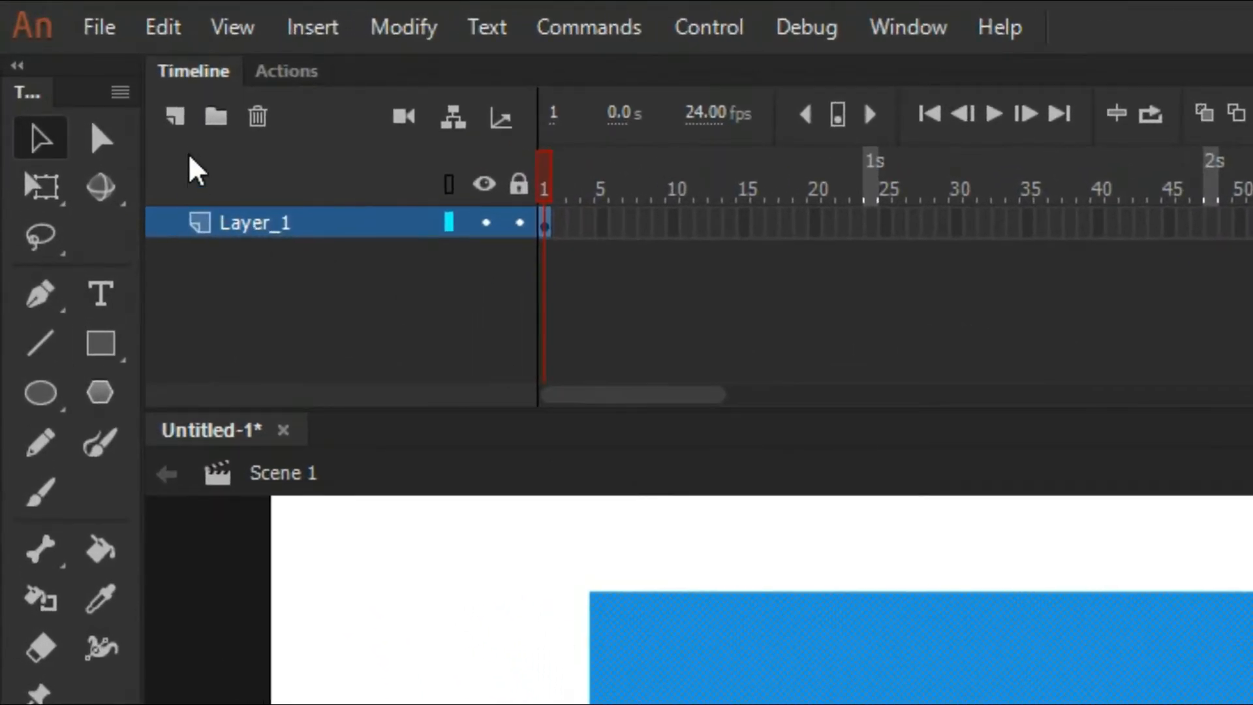
Step: Add Layer_8 with a black circle over the text and set it as a mask
left_click(173, 116)
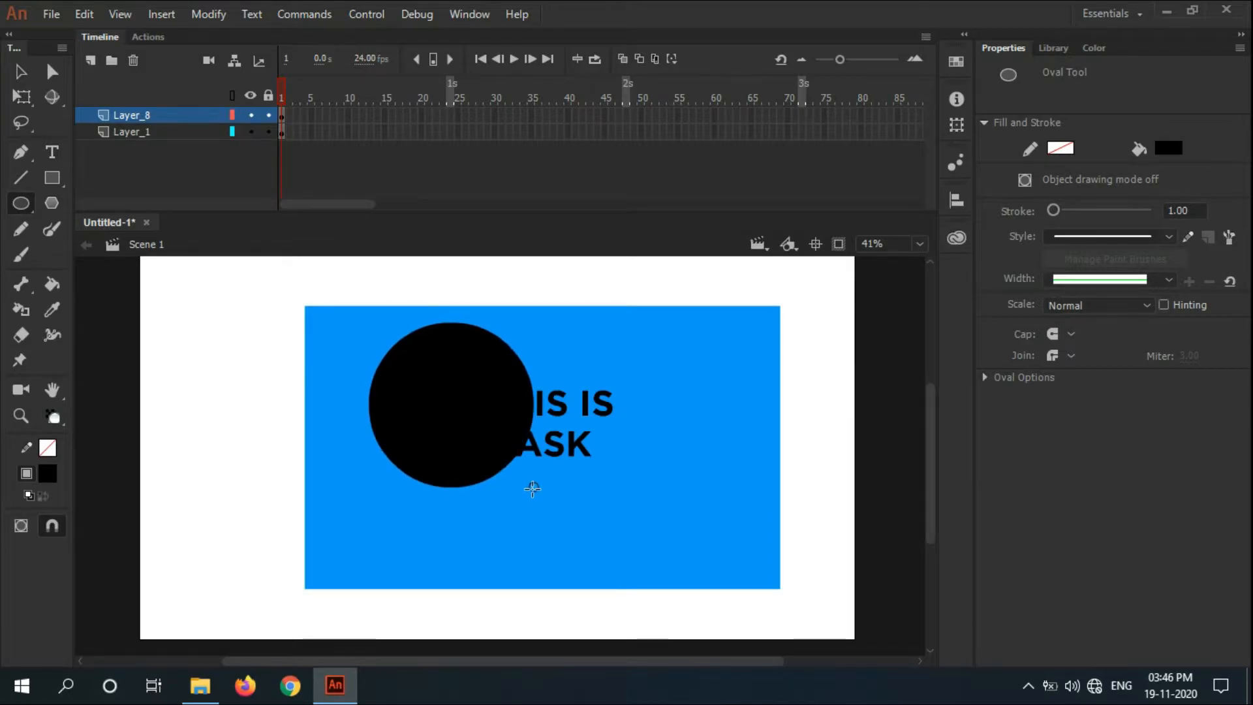
mouse_move(318, 179)
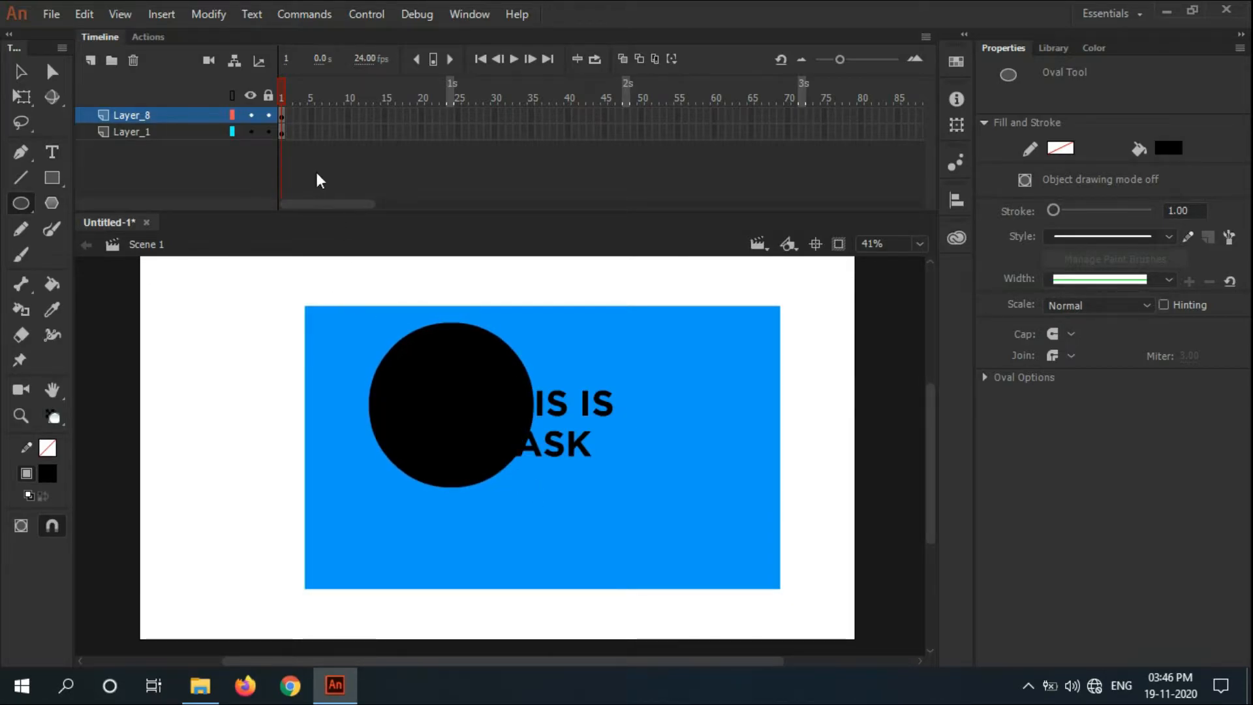
right_click(131, 115)
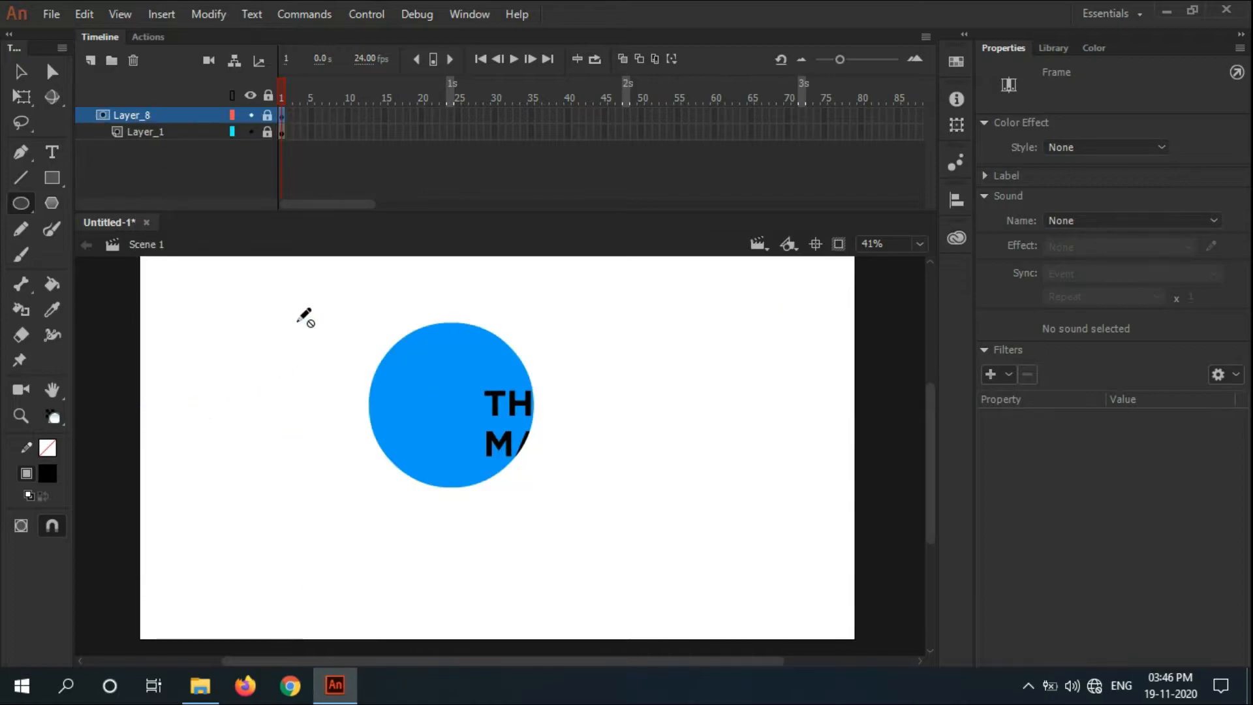
mouse_move(372, 428)
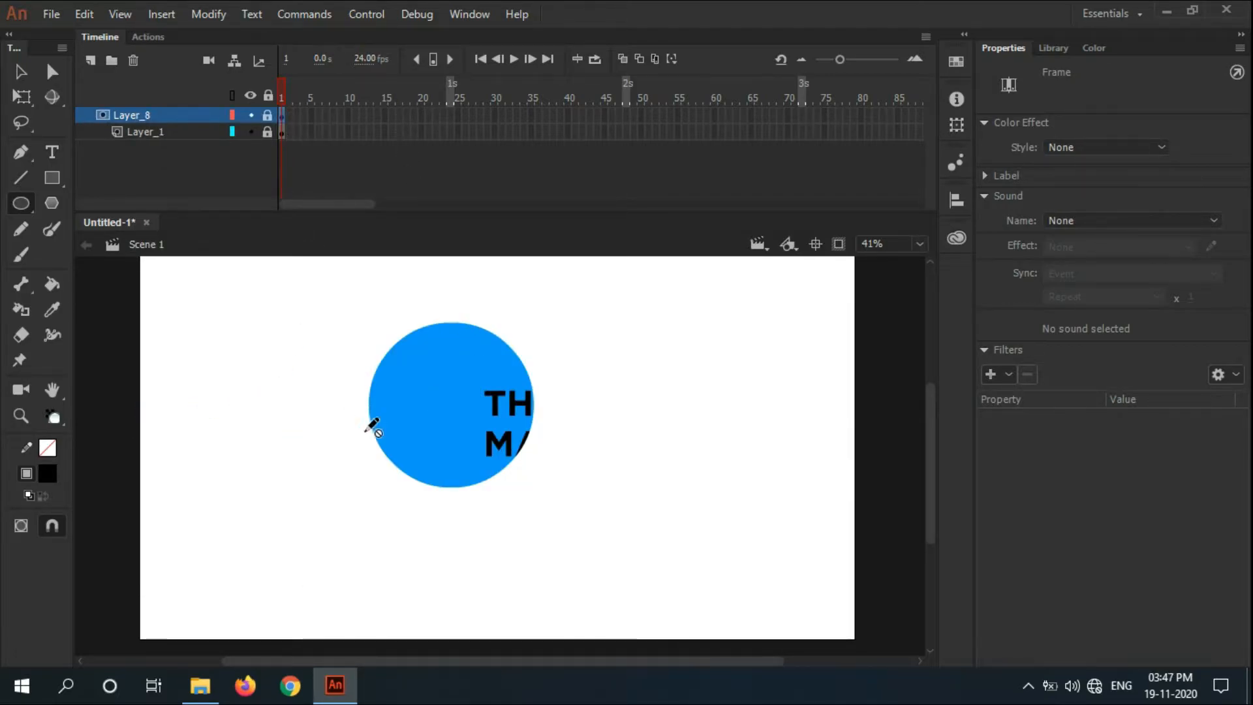
mouse_move(722, 116)
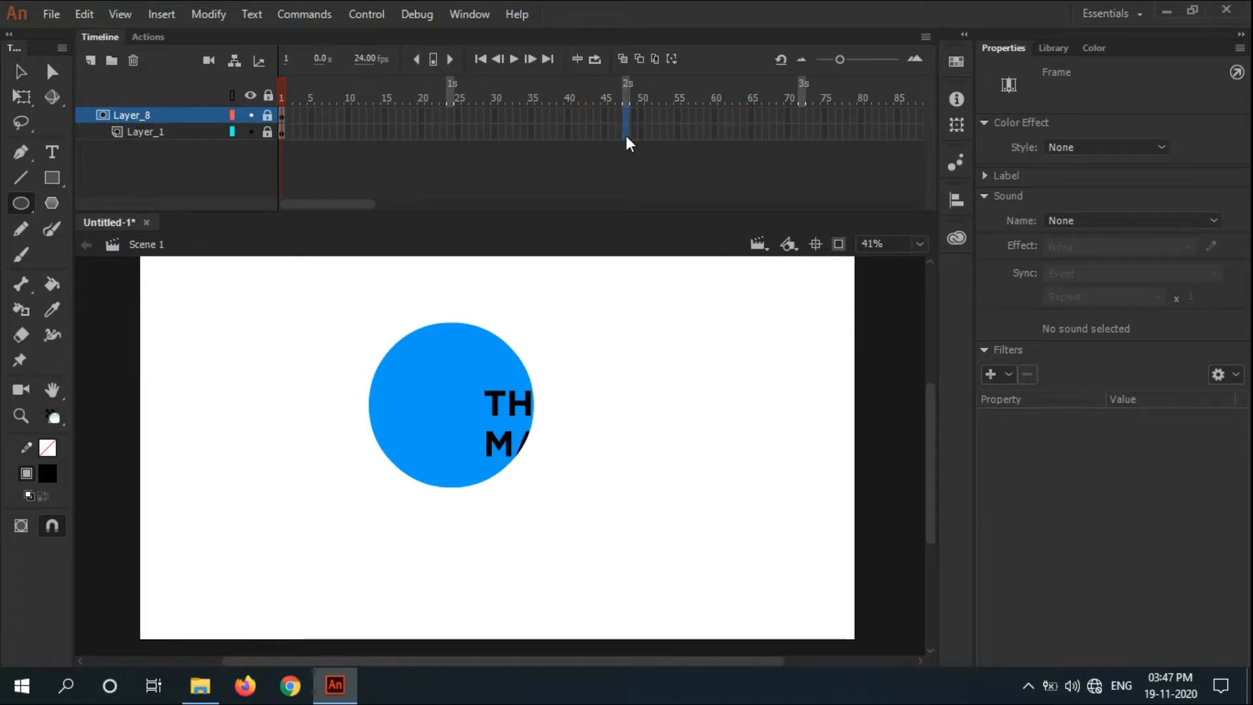
Step: Add a keyframe at frame 48 and classic-tween the circle gliding right across the text
right_click(626, 123)
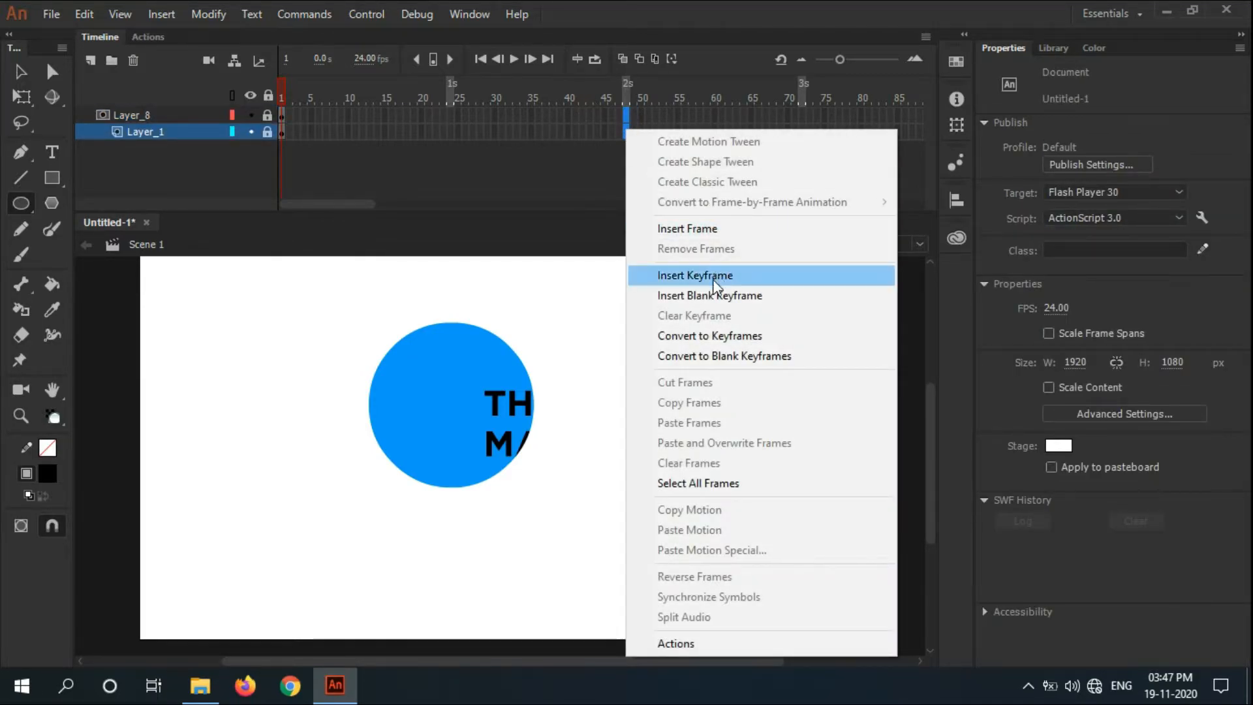
left_click(693, 275)
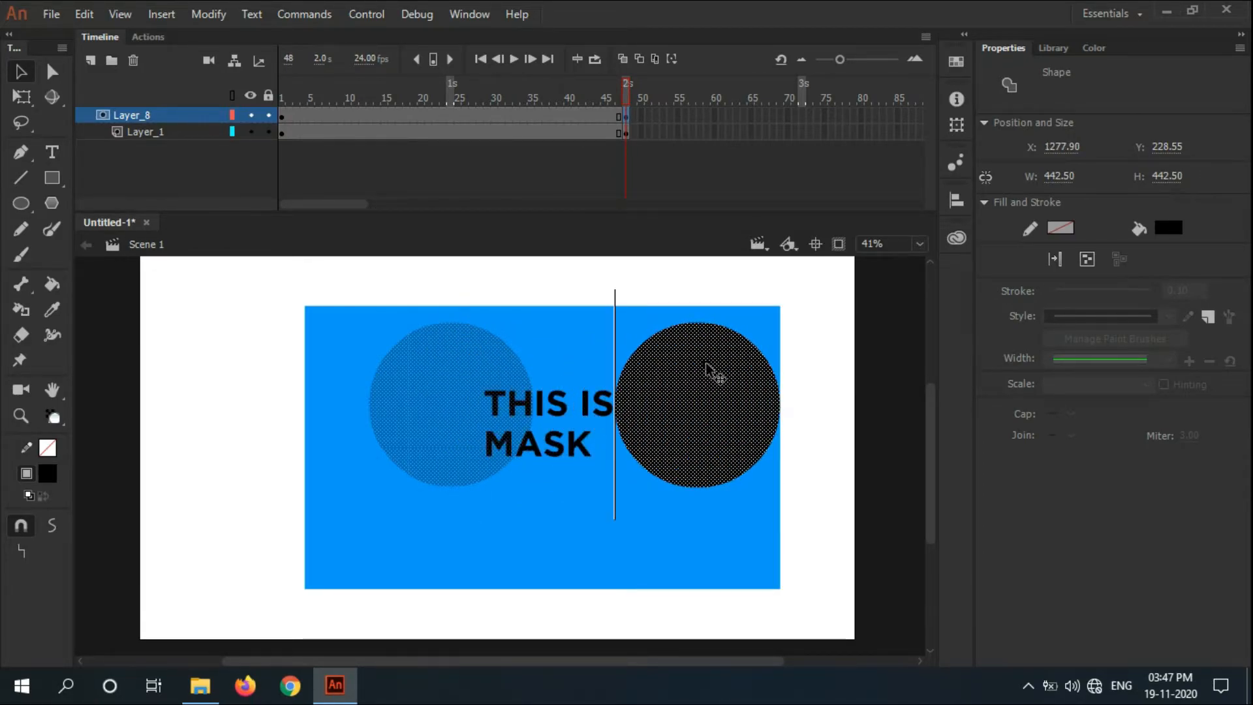
right_click(547, 116)
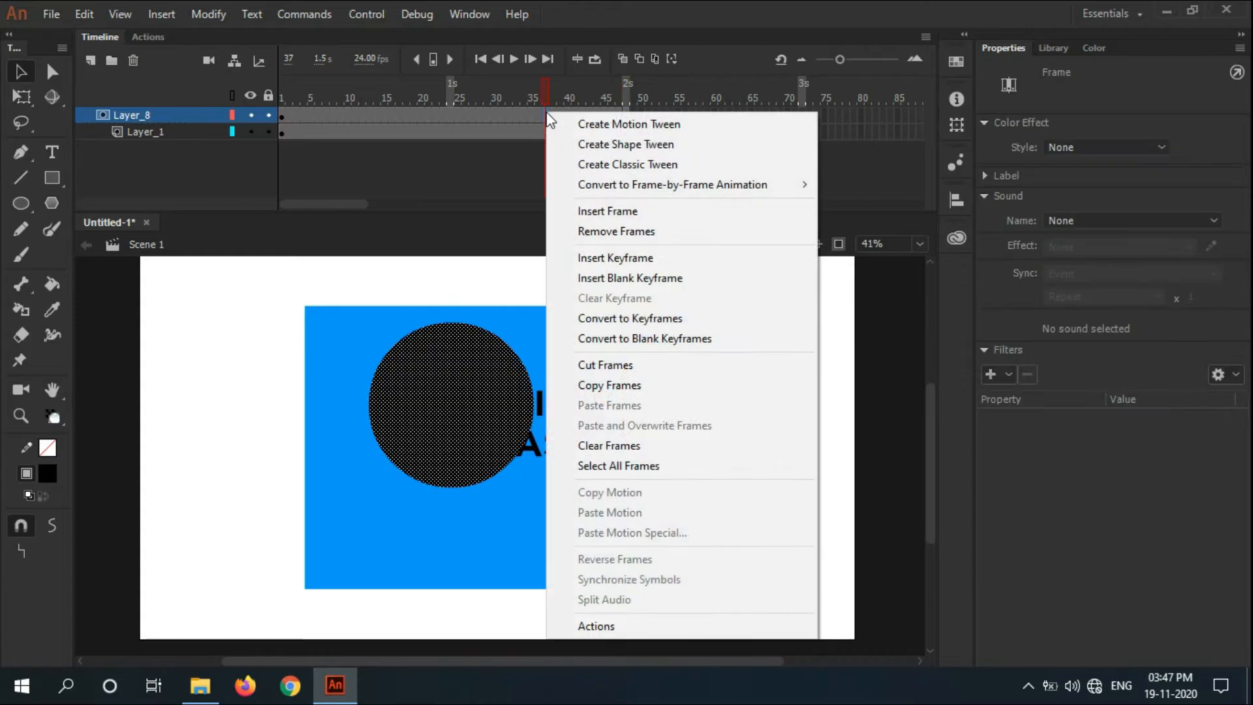
left_click(626, 164)
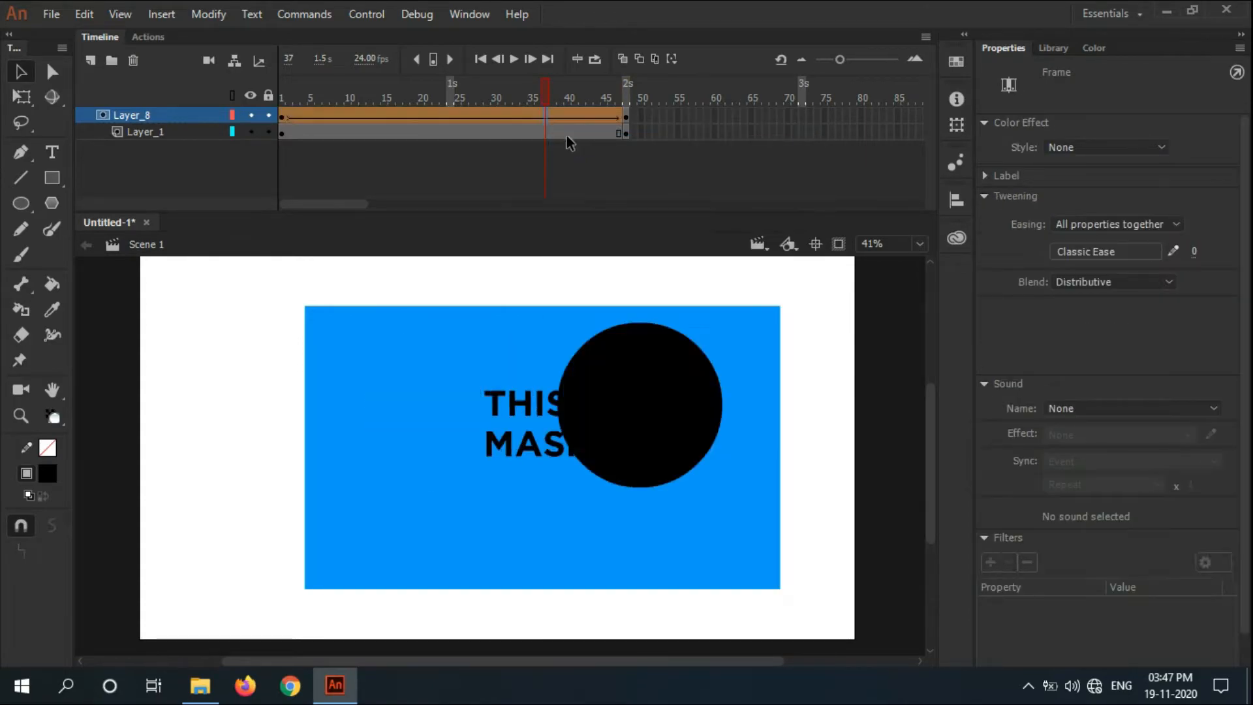
left_click(595, 97)
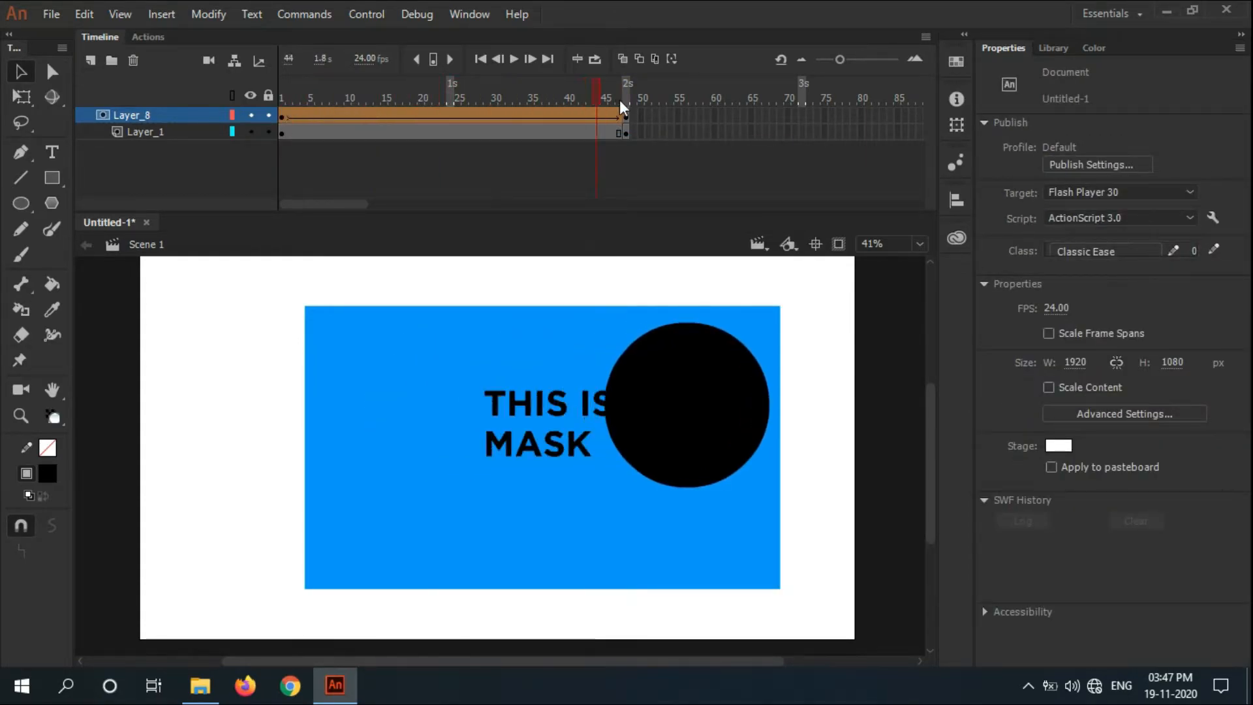
Step: Lock Layer_8 and Layer_1 so the circle mask takes effect
left_click(267, 115)
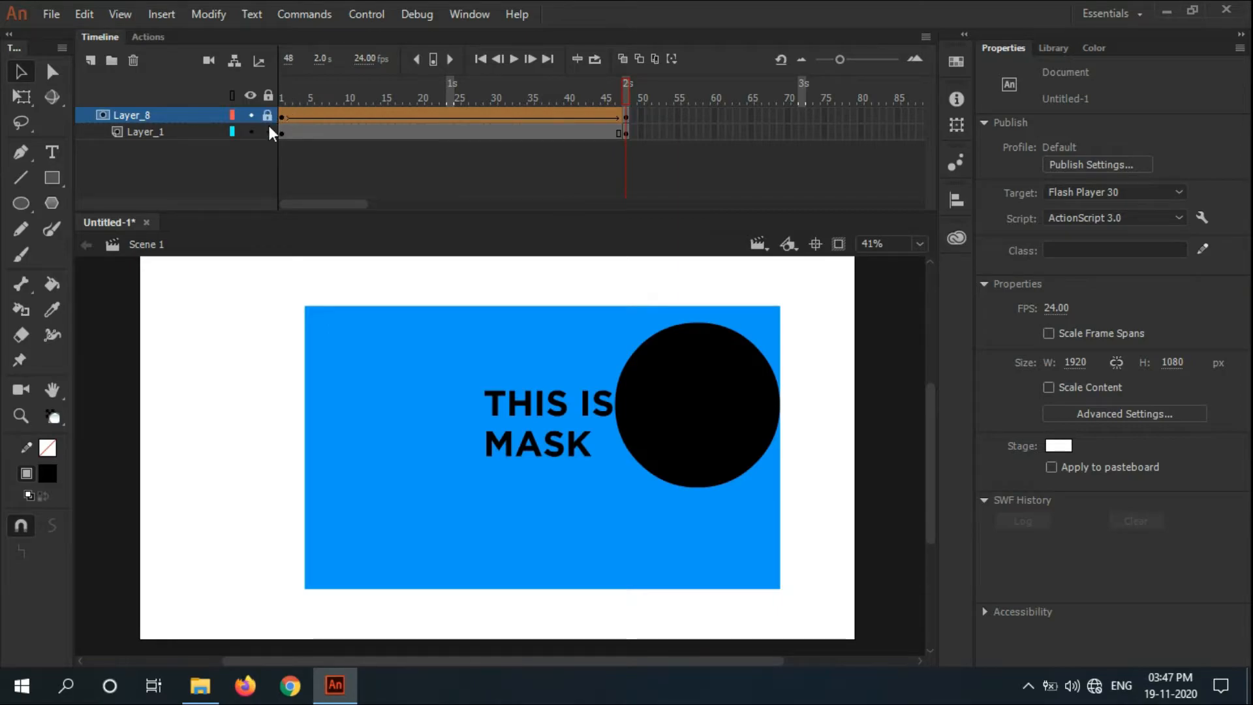
left_click(399, 98)
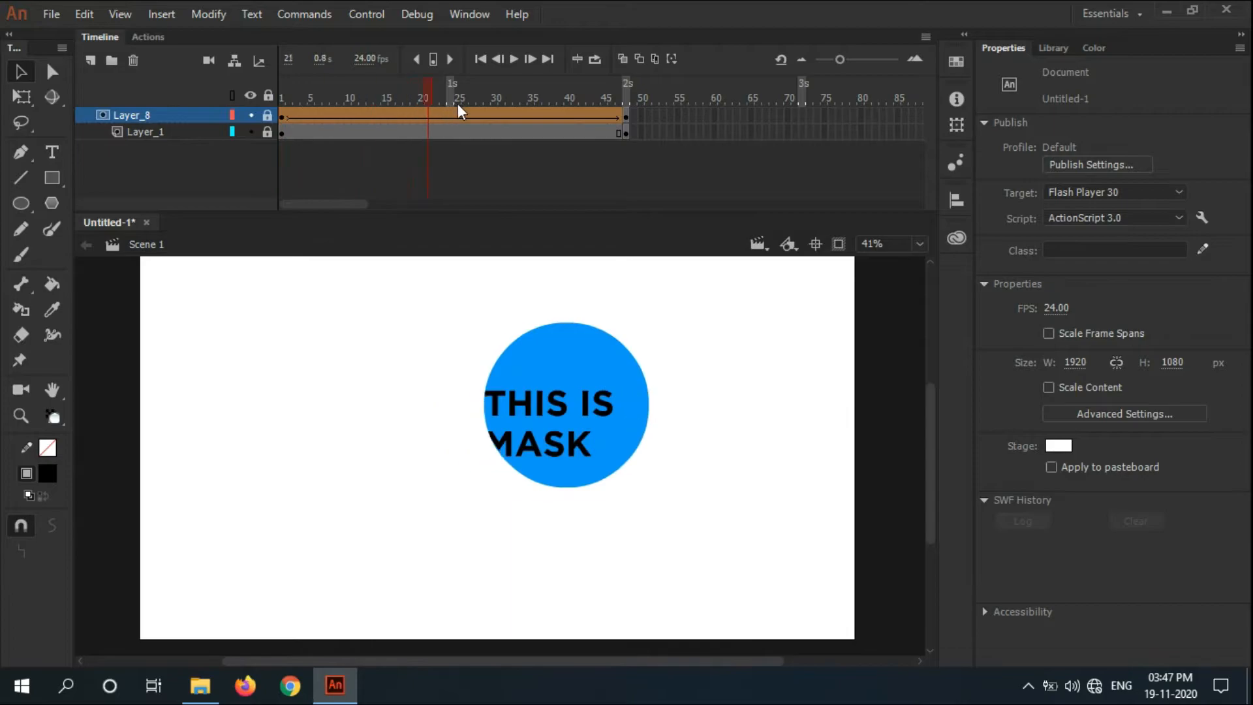
left_click(515, 58)
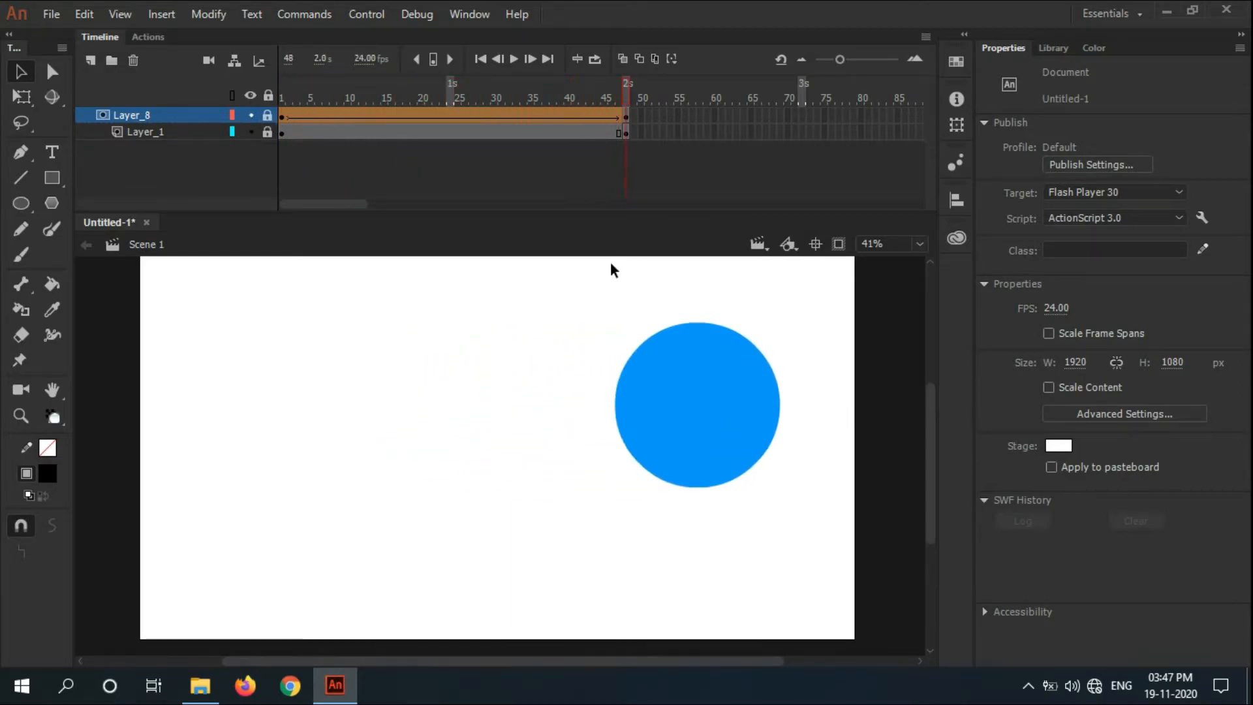
left_click(514, 59)
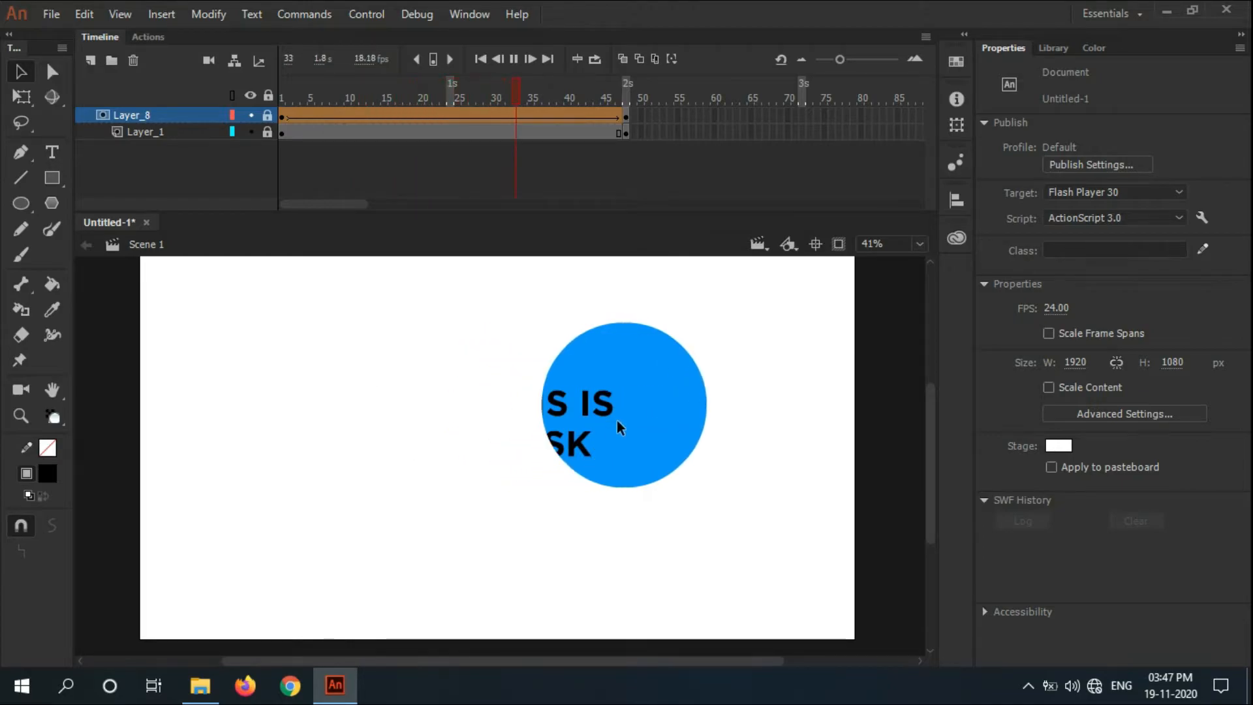
left_click(309, 82)
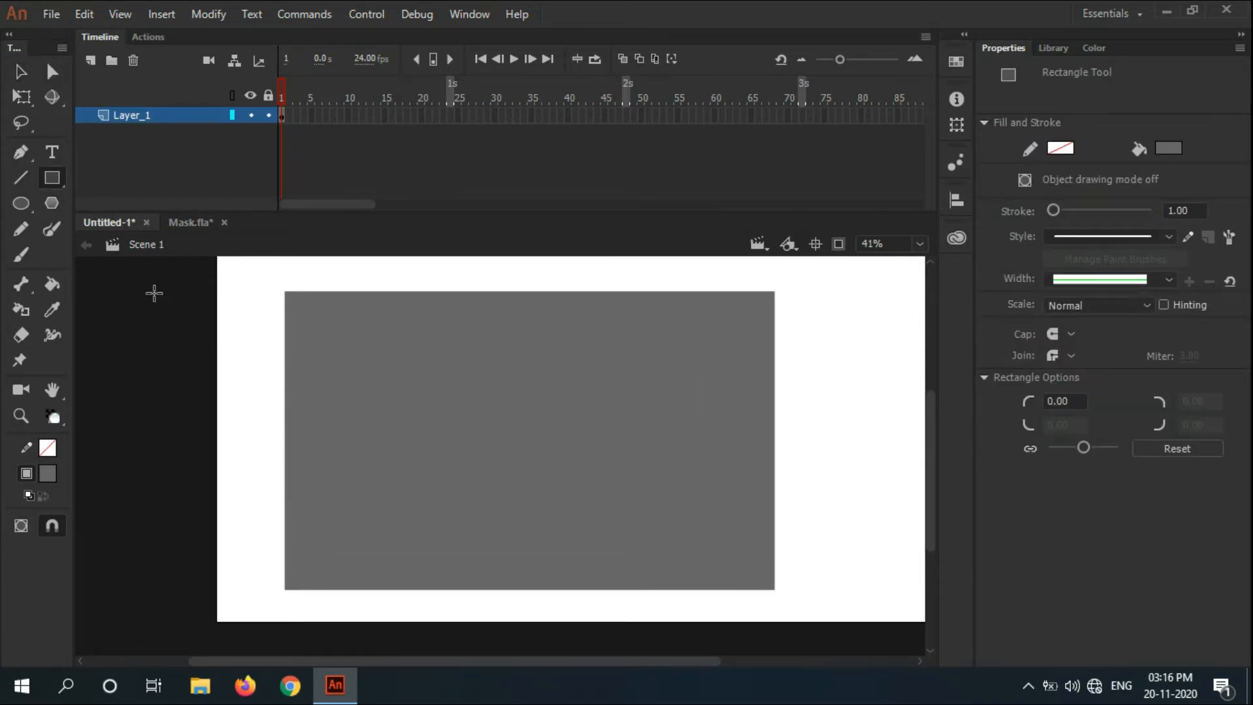
Step: Fill the TV's inner screen yellow and add layers named 'frame' and 'text'
left_click(1167, 149)
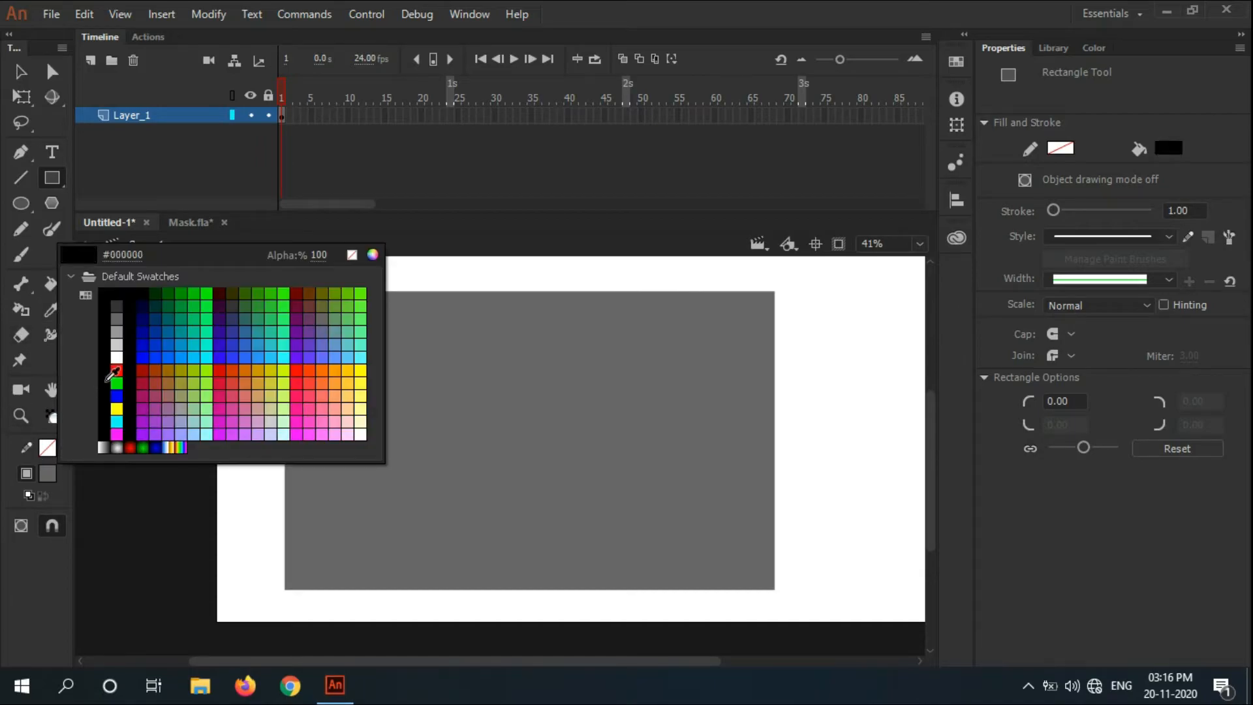
left_click(117, 408)
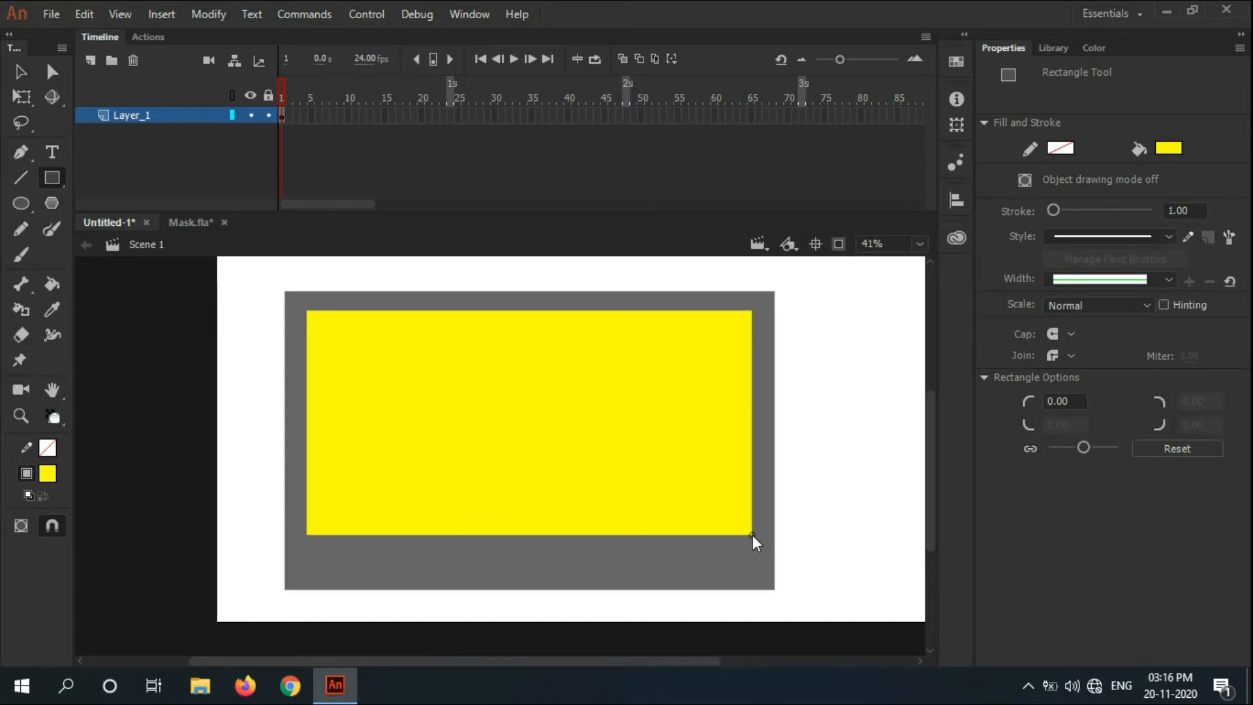
mouse_move(134, 154)
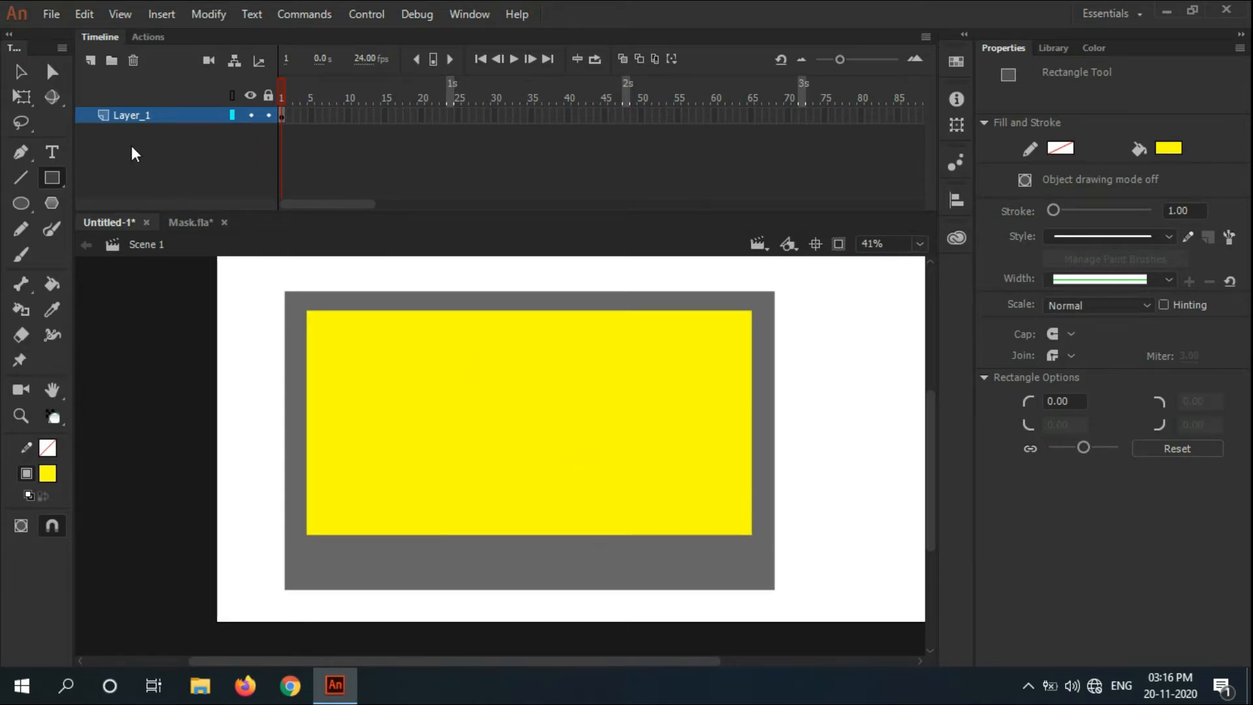
left_click(90, 60)
type("f")
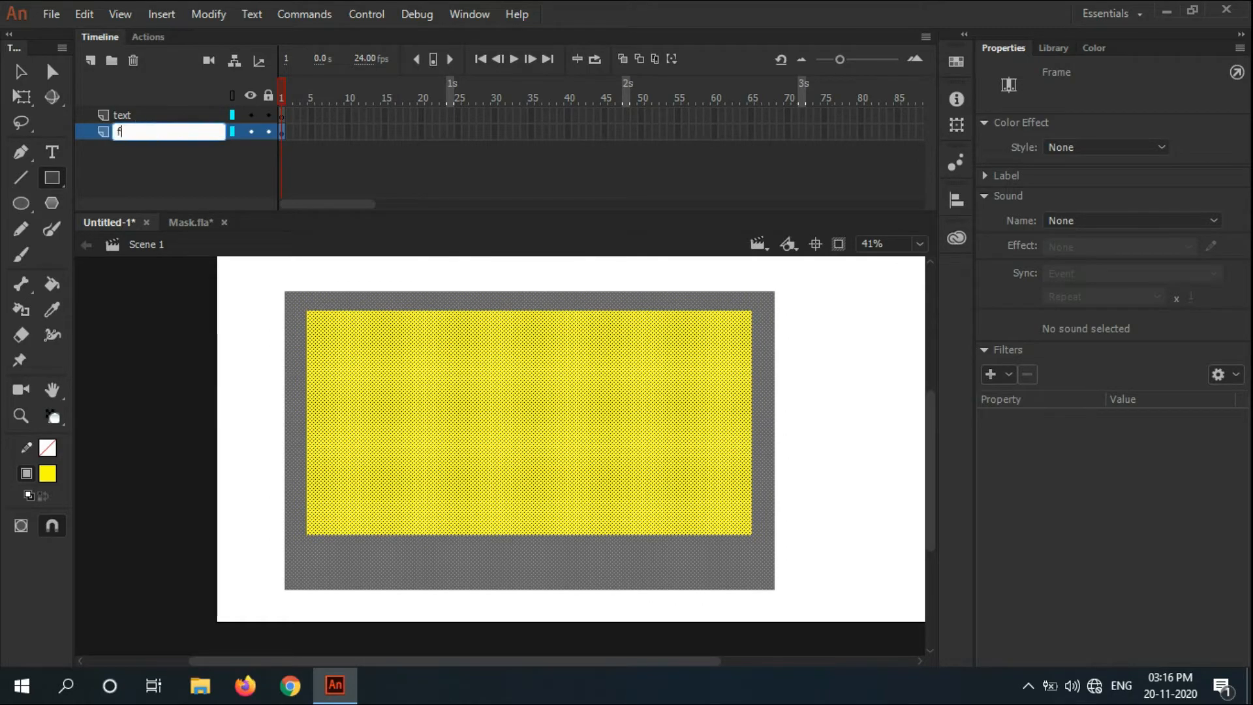
type("rame")
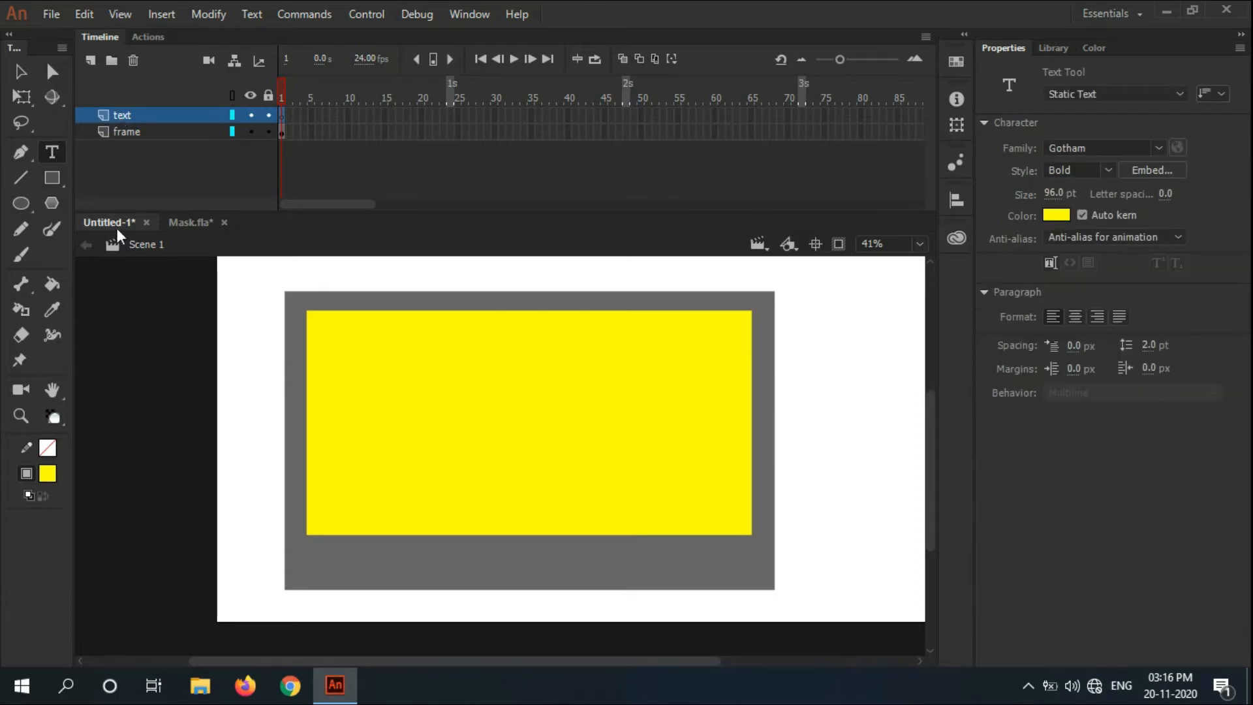
Step: Add red 'Breaking News' text left of the stage on the text layer
left_click(144, 392)
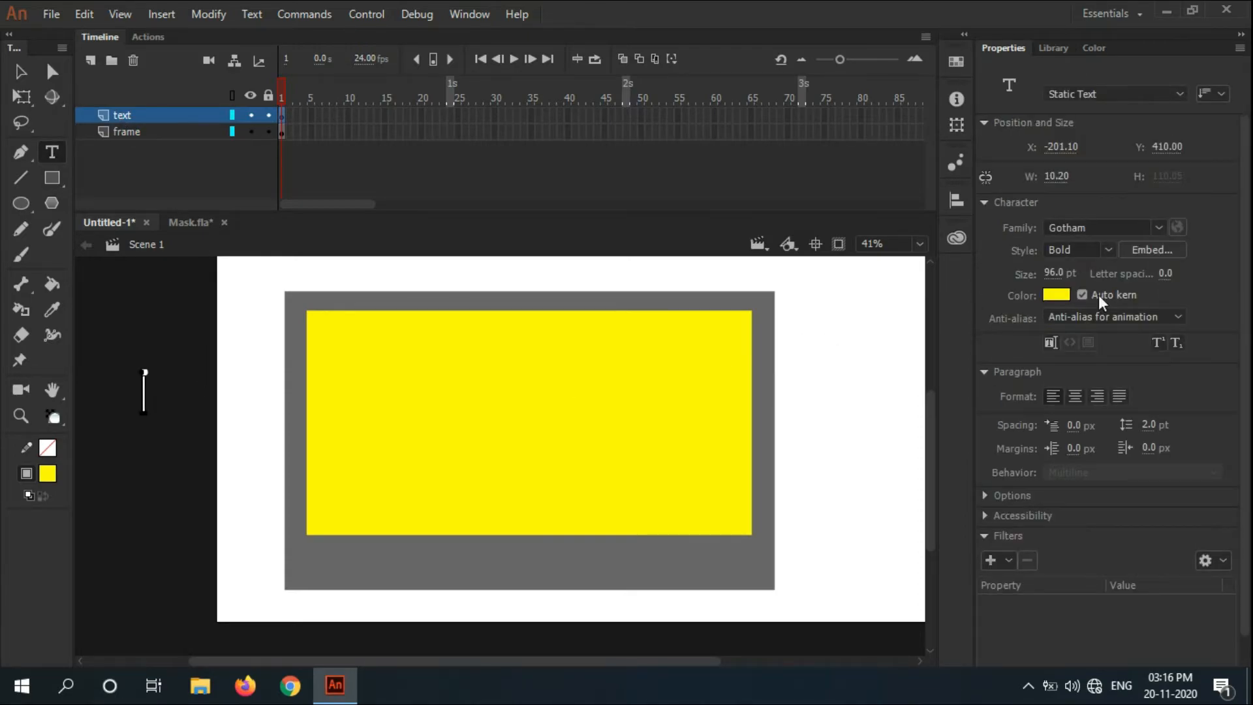
left_click(1056, 295)
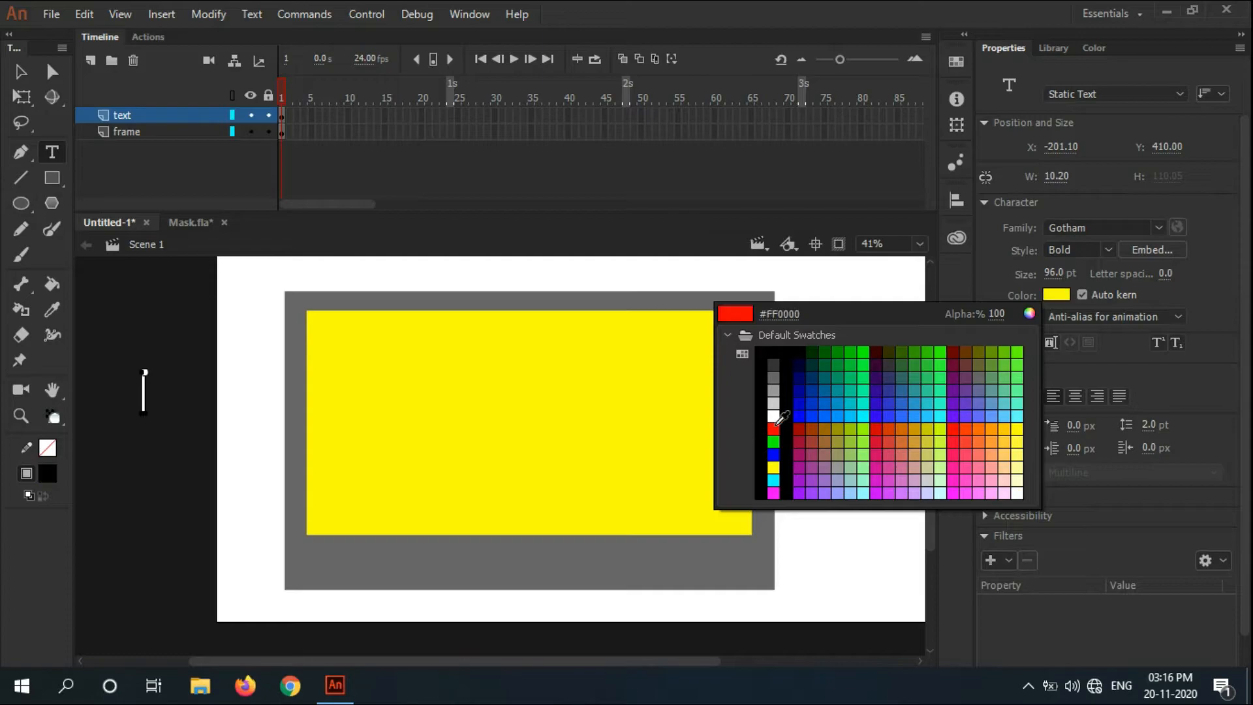
left_click(773, 430)
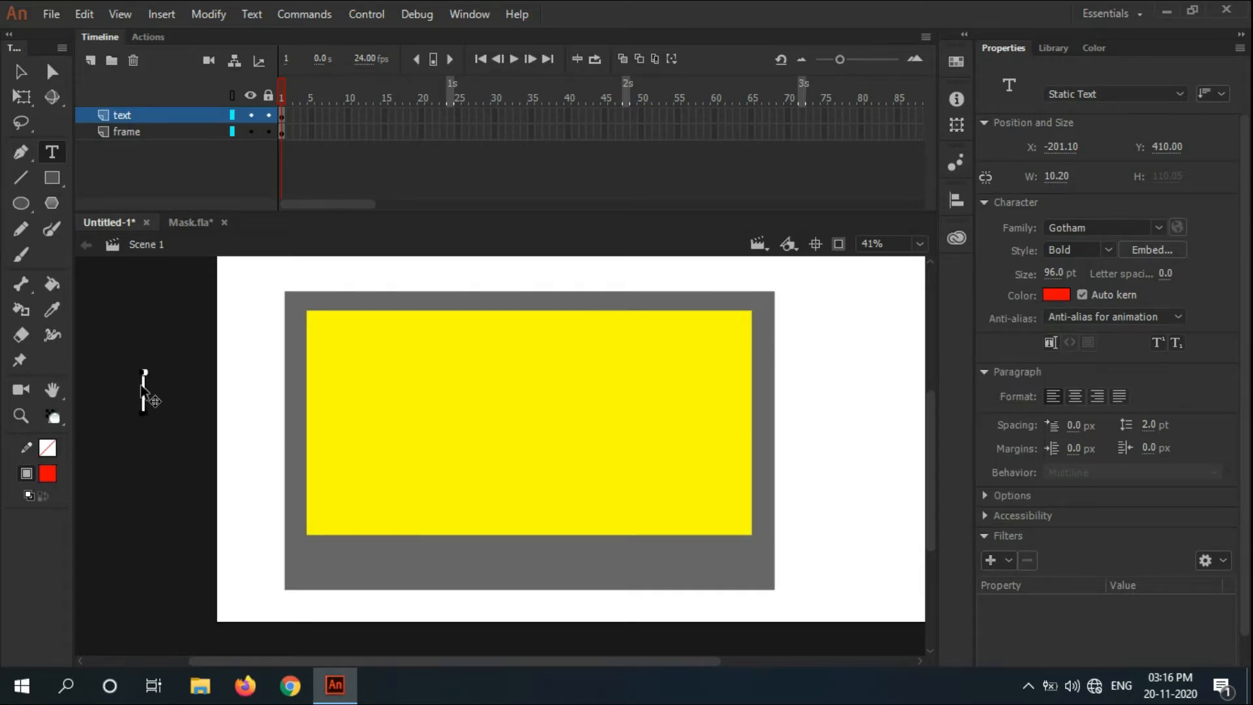
type("B")
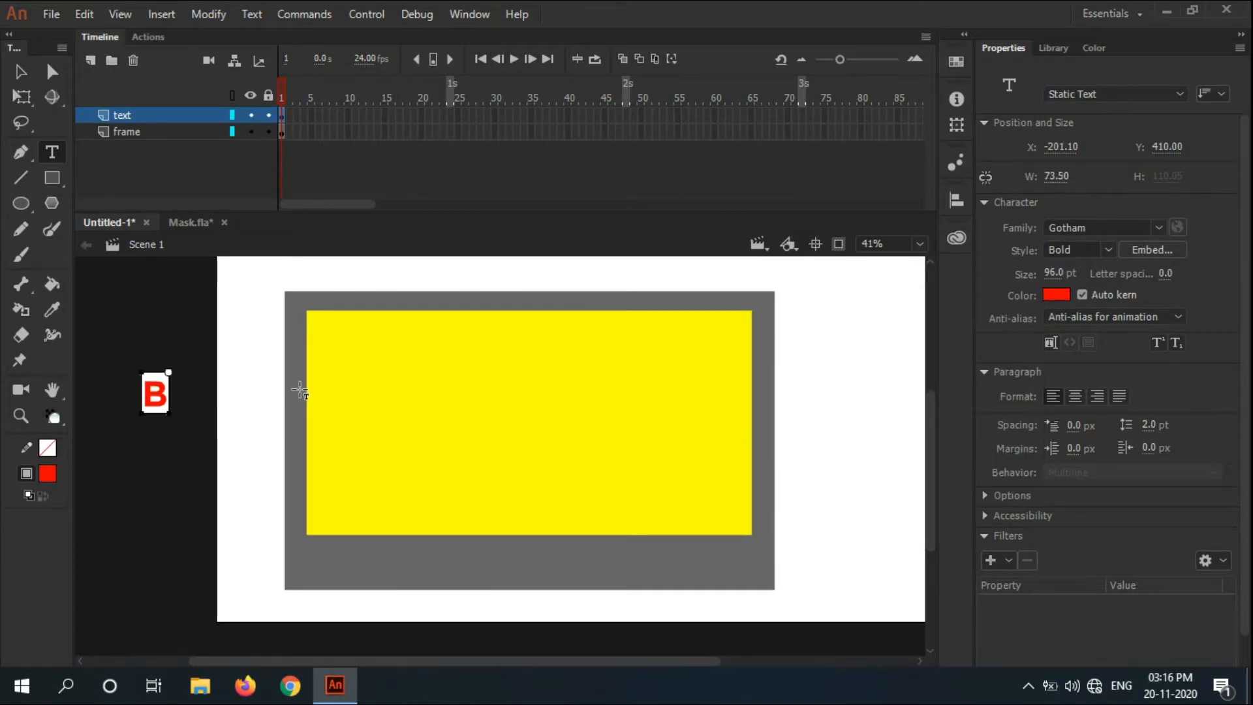
type("reak")
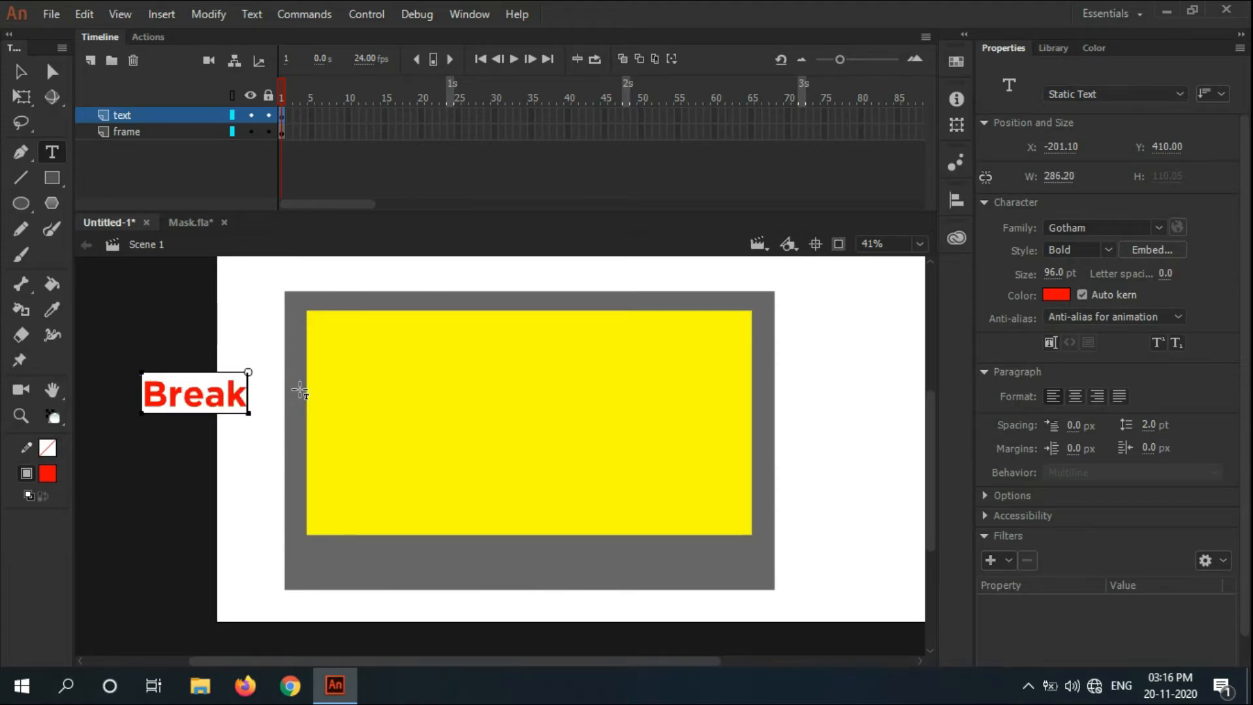
type("ing N")
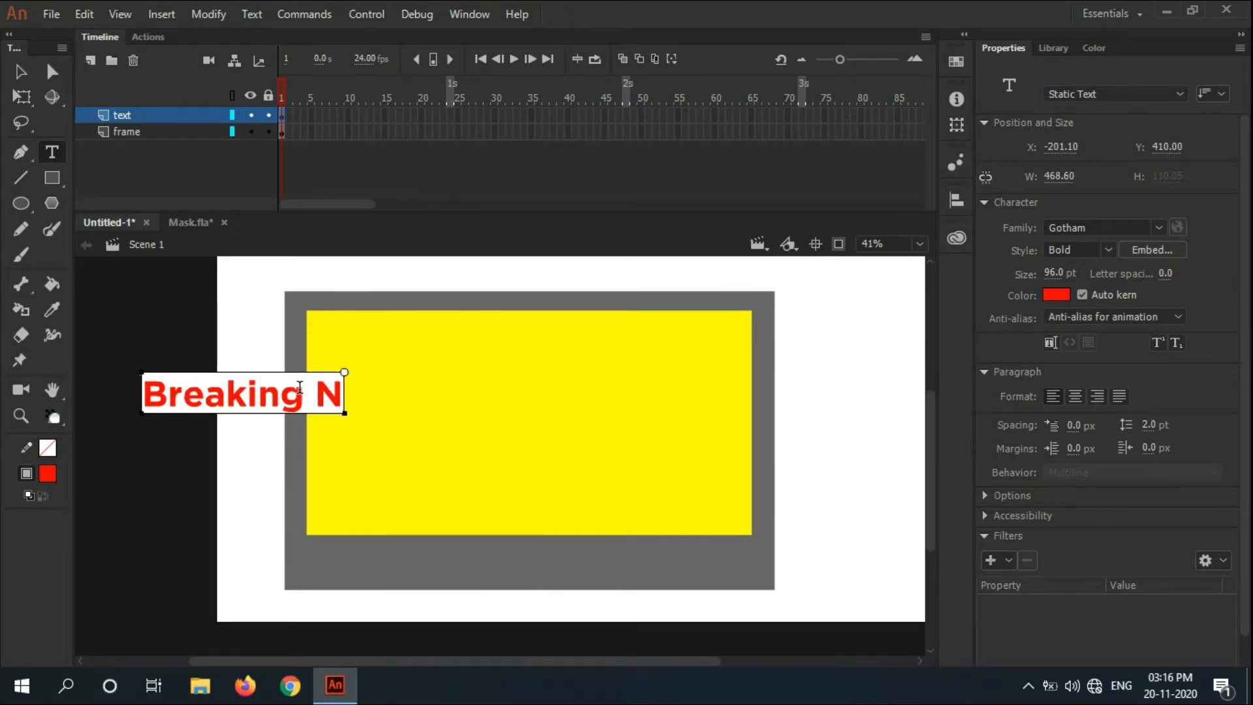
type("ews")
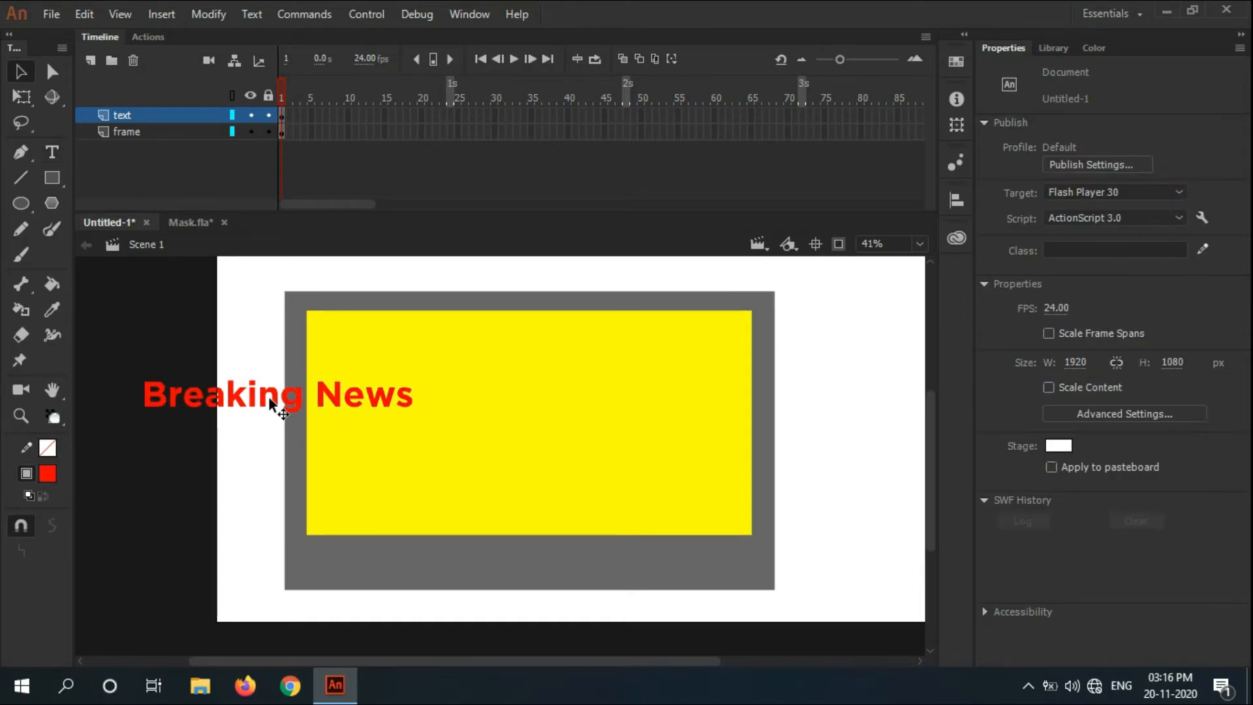
Step: Convert the Breaking News text into a movie clip symbol named 'text' and add Layer_18
right_click(275, 393)
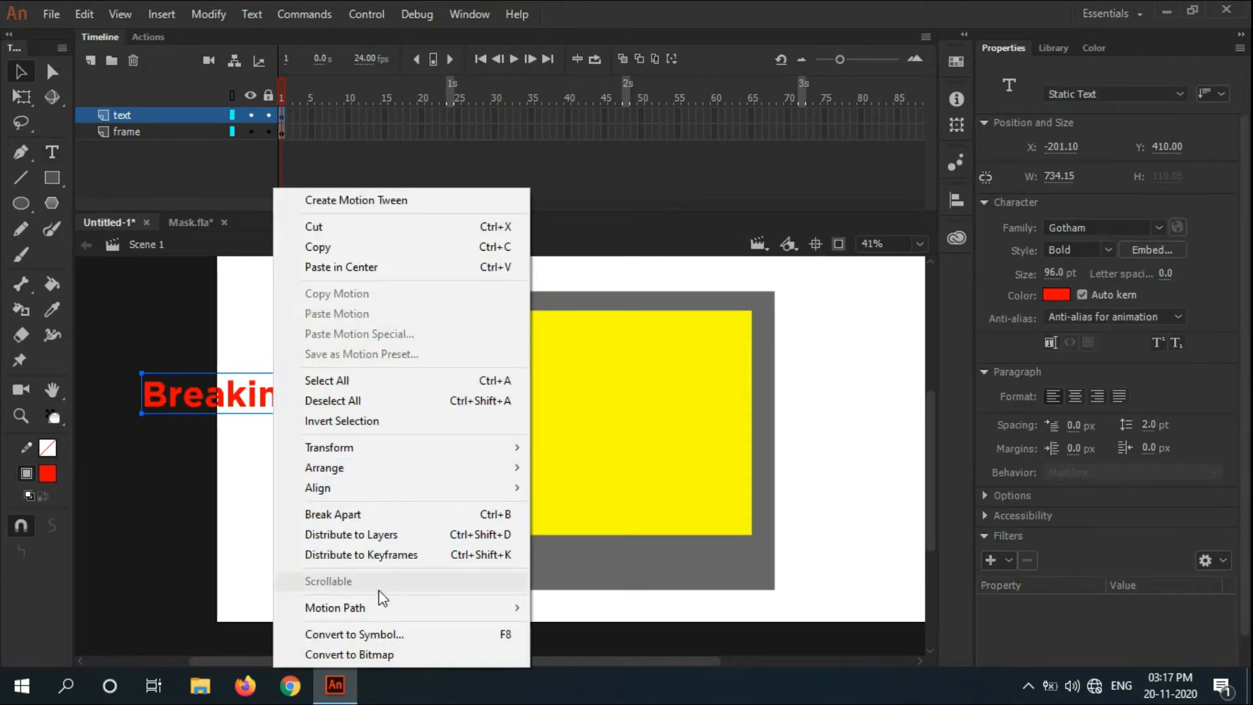
left_click(354, 635)
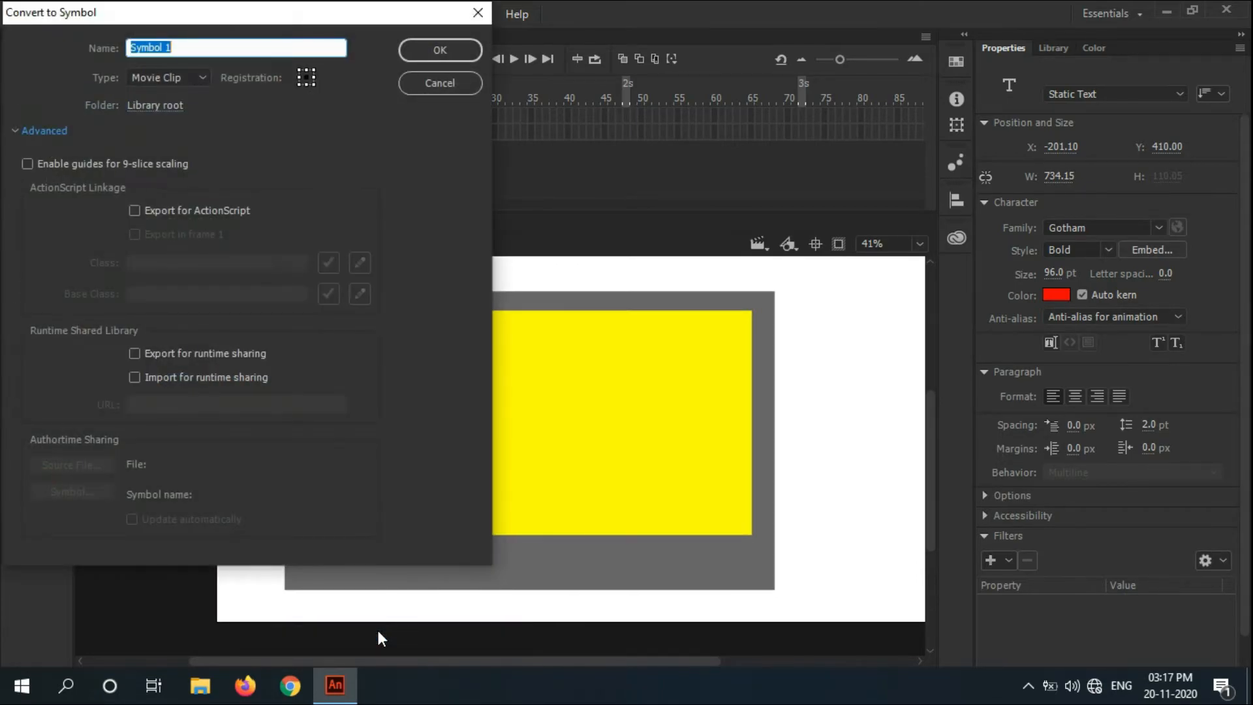
type("te")
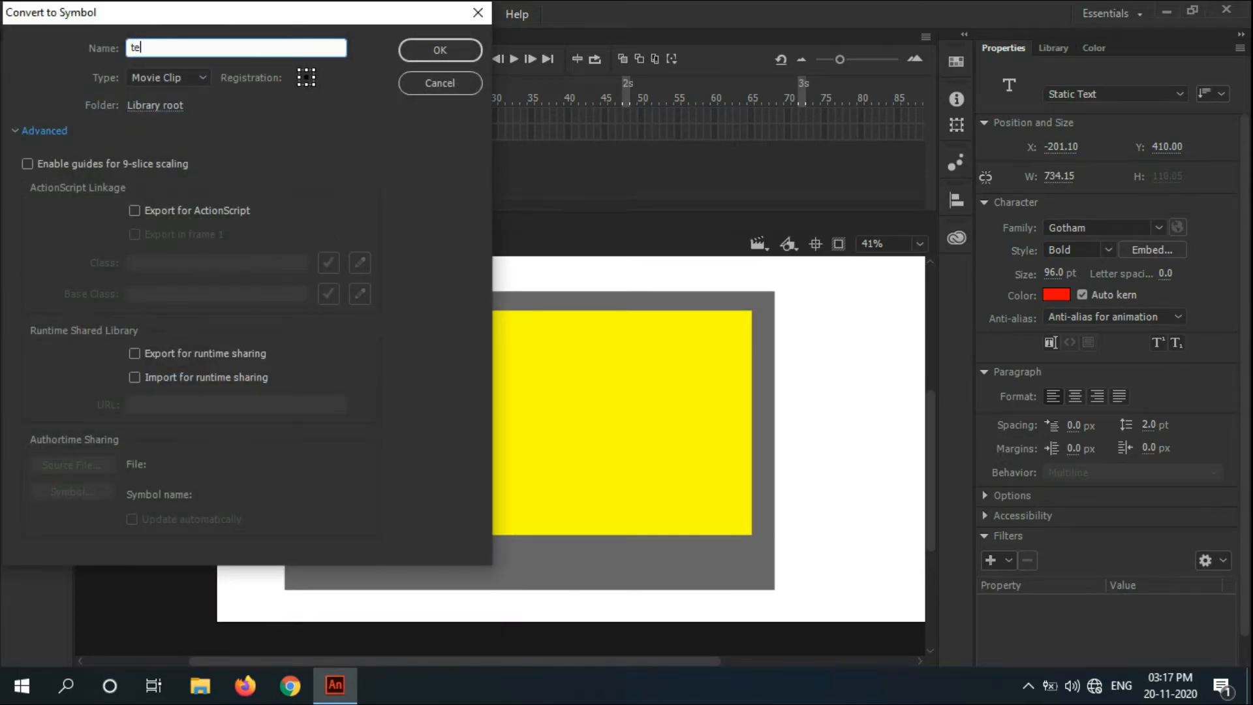
type("xt")
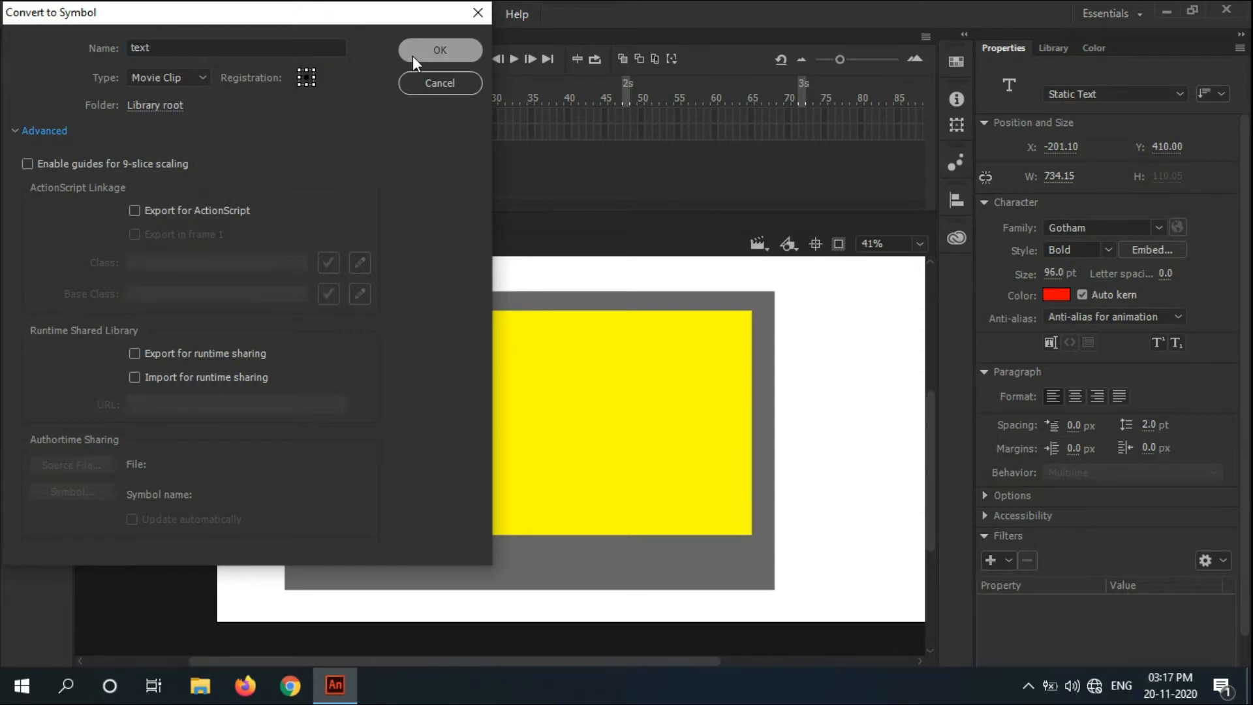
left_click(439, 50)
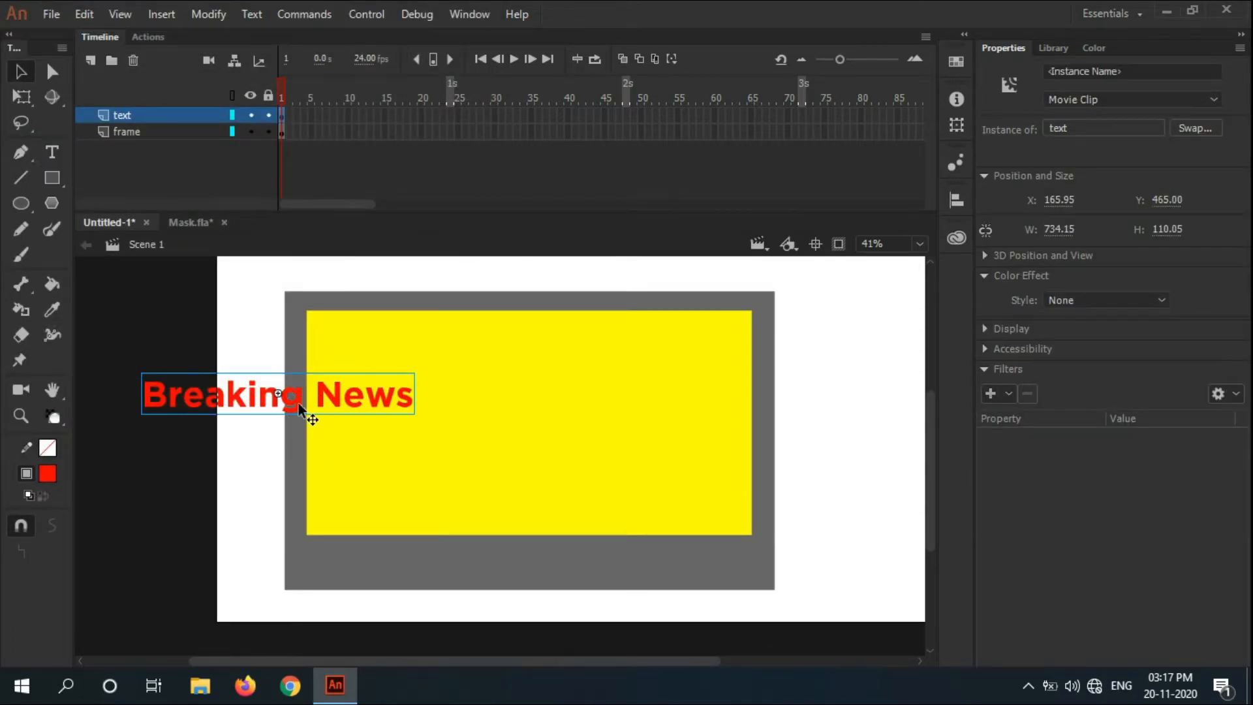
left_click(90, 61)
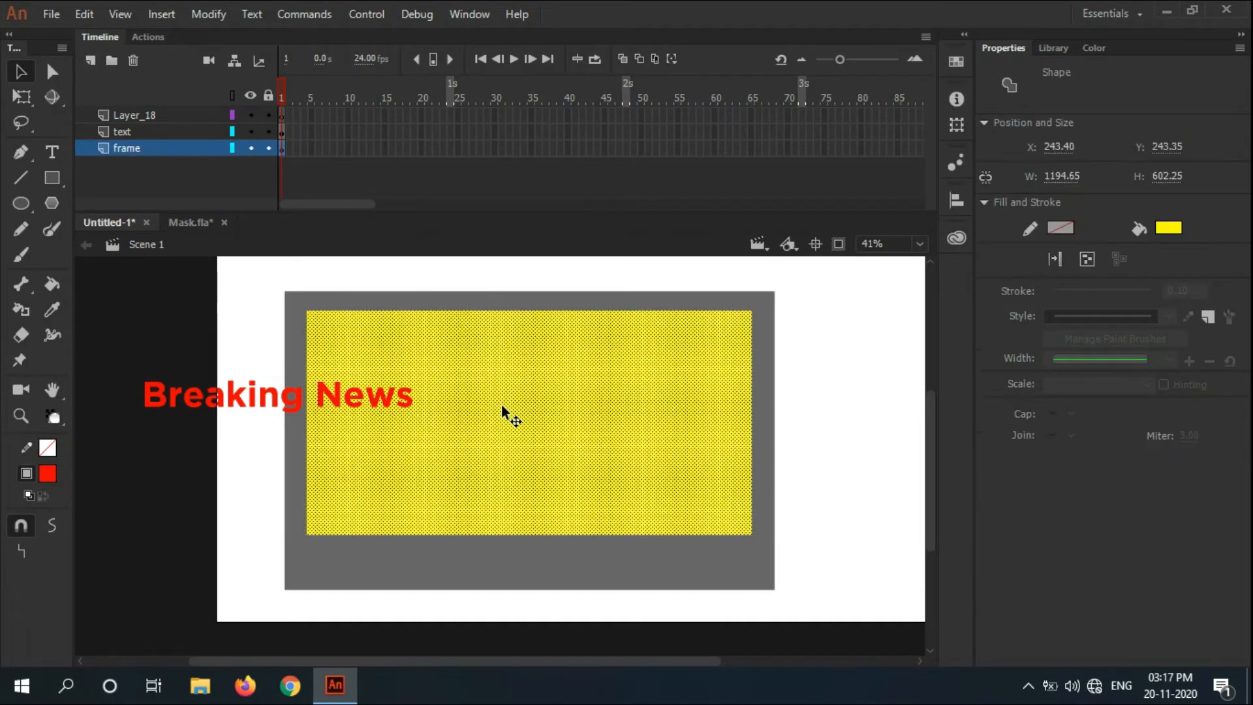
Step: Paste a copy of the yellow screen onto Layer_18 and make it mask the text layer
right_click(511, 415)
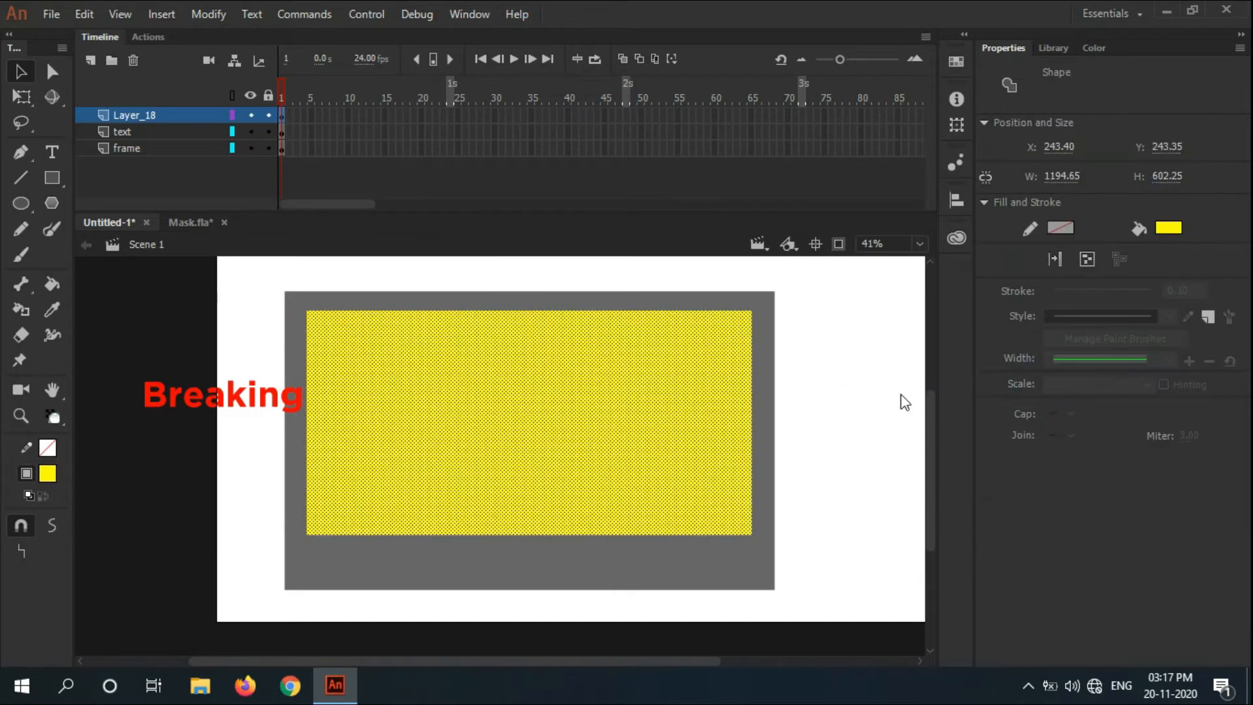
left_click(135, 114)
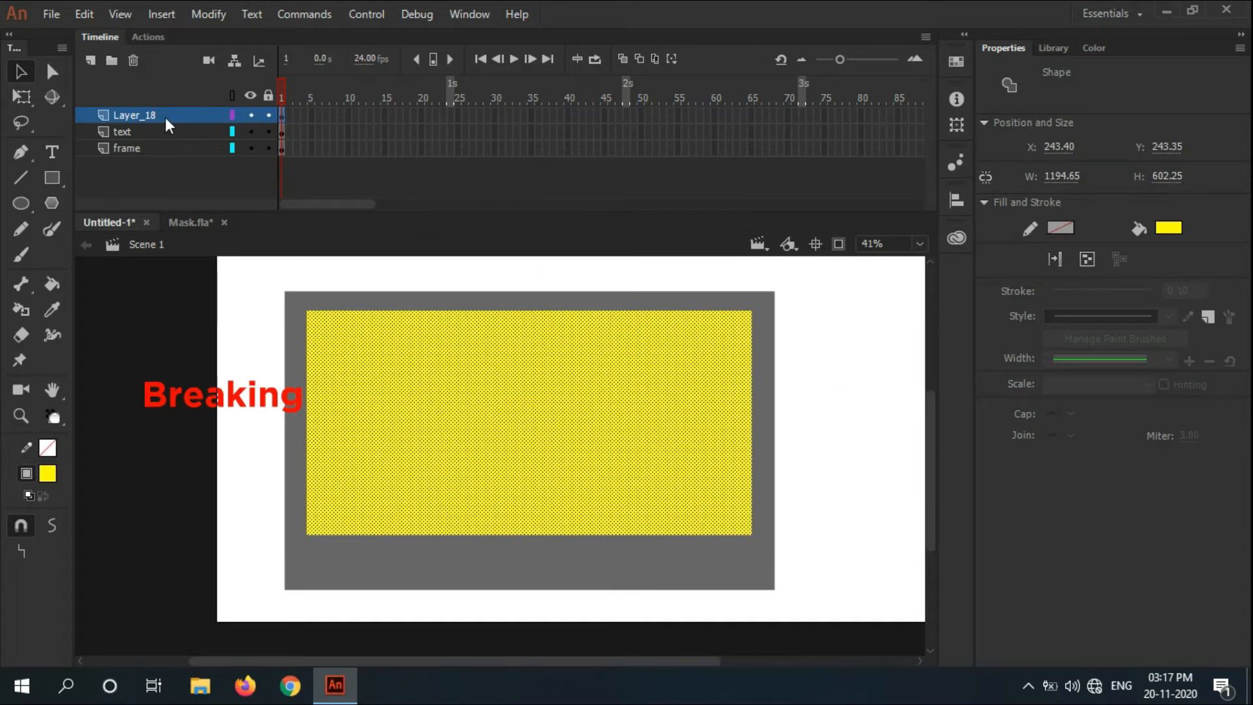
right_click(135, 115)
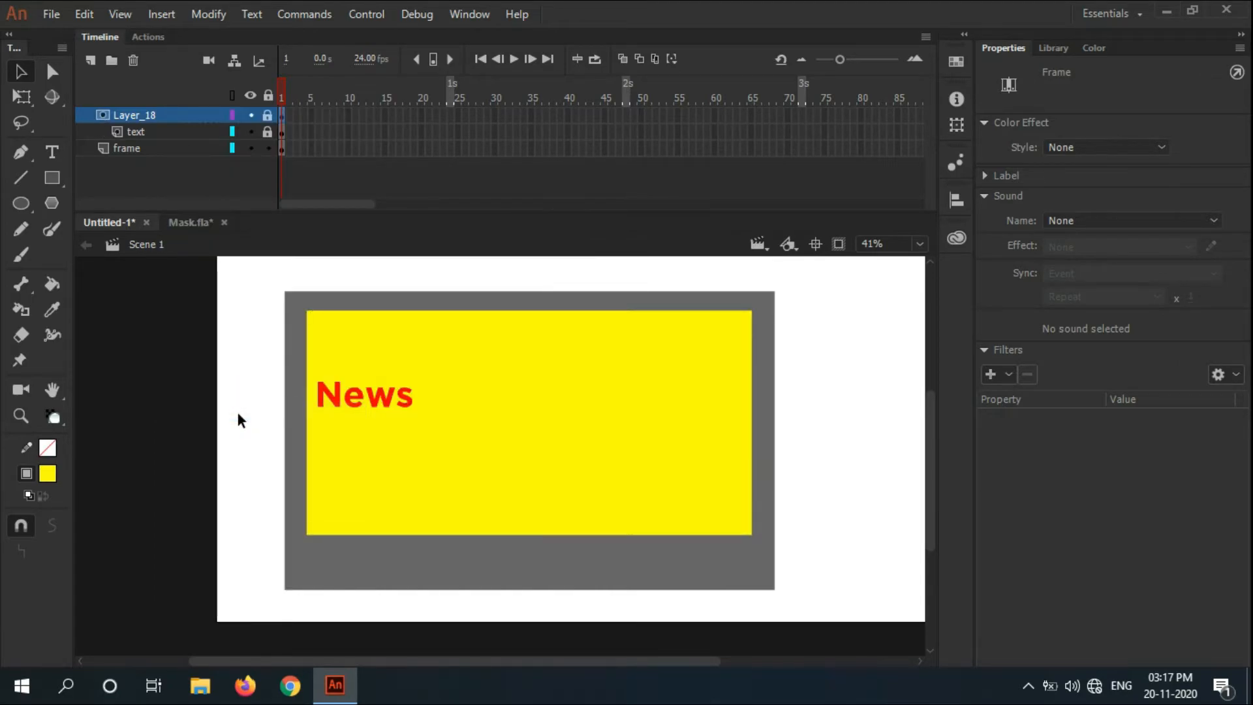
mouse_move(336, 369)
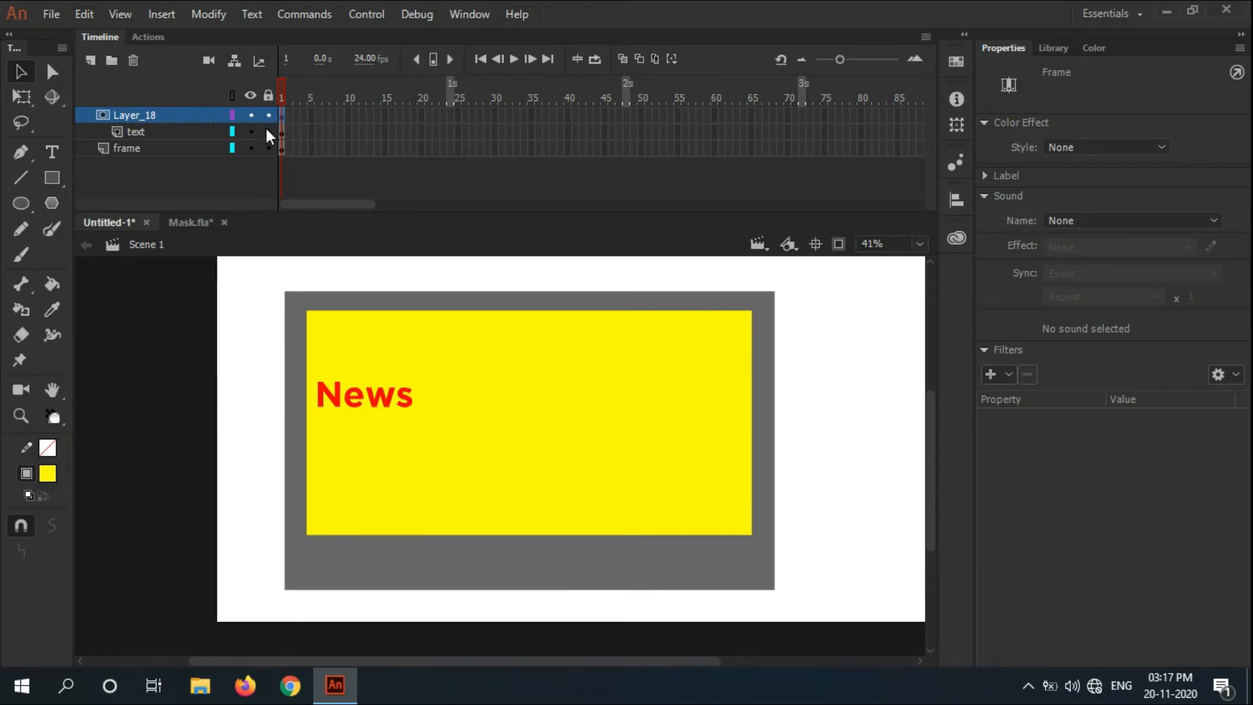
Step: Extend all layers to frame 72 and keyframe the text there, just right of the screen
left_click(528, 421)
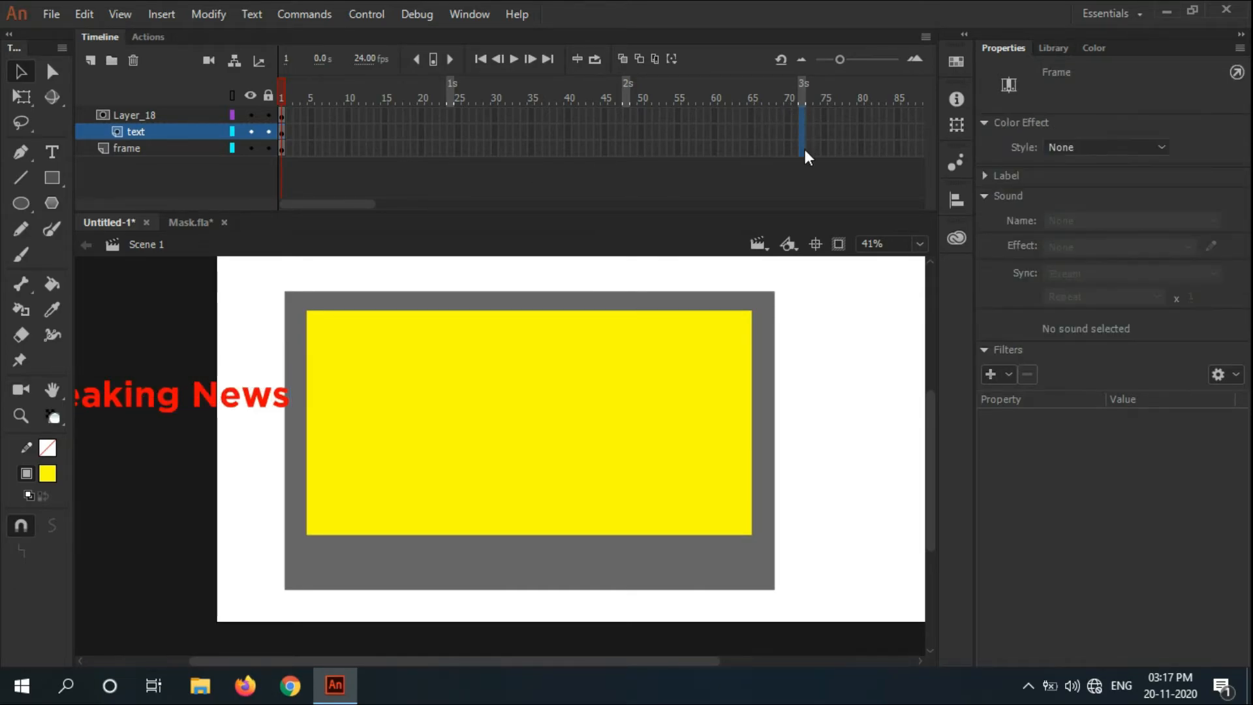
right_click(803, 147)
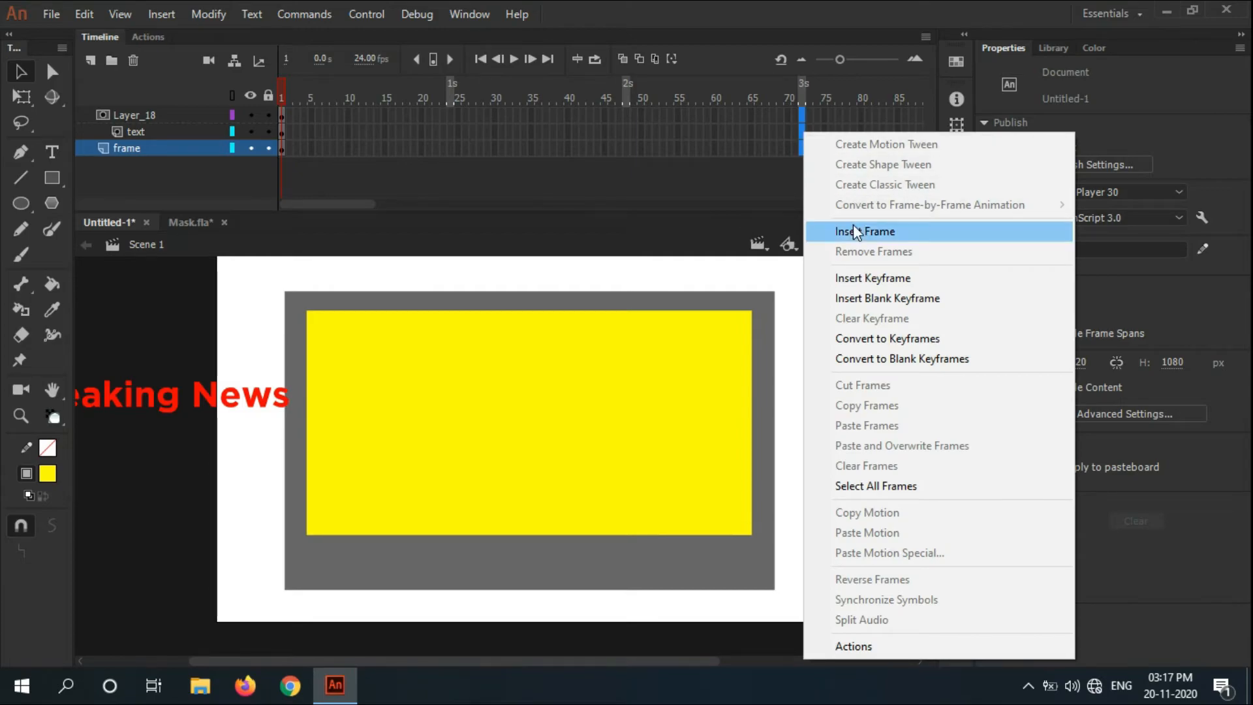
left_click(864, 231)
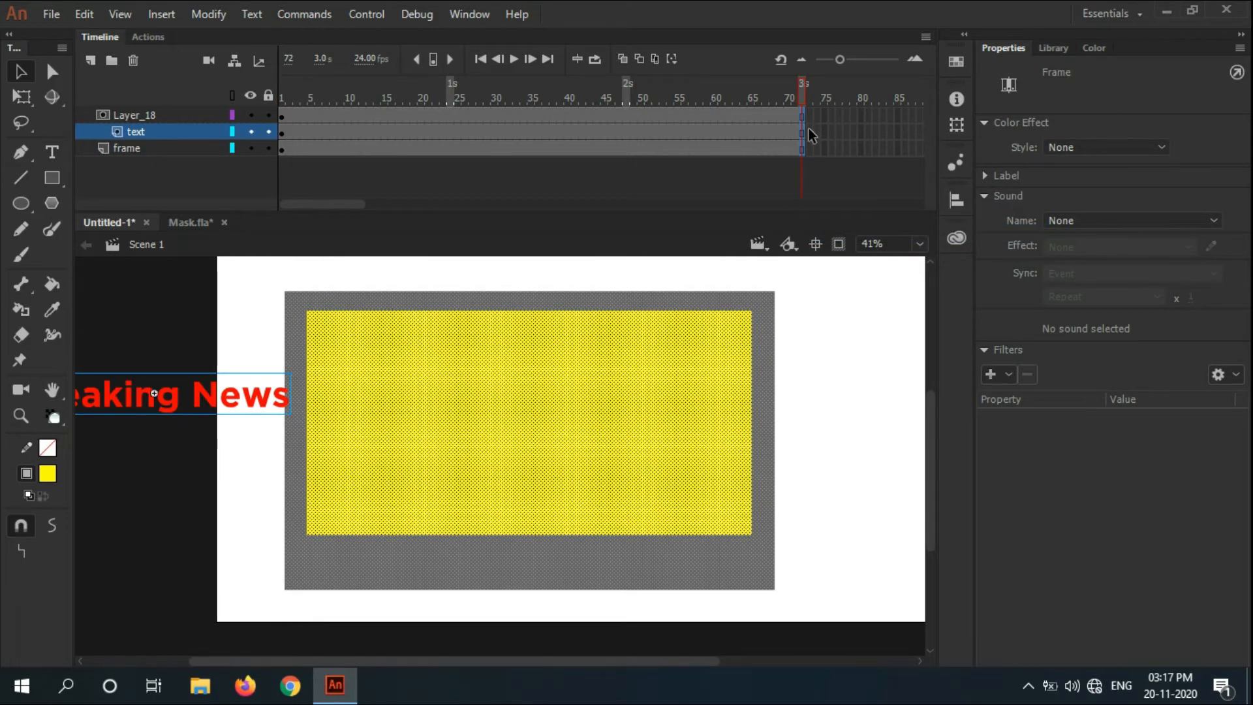
right_click(801, 132)
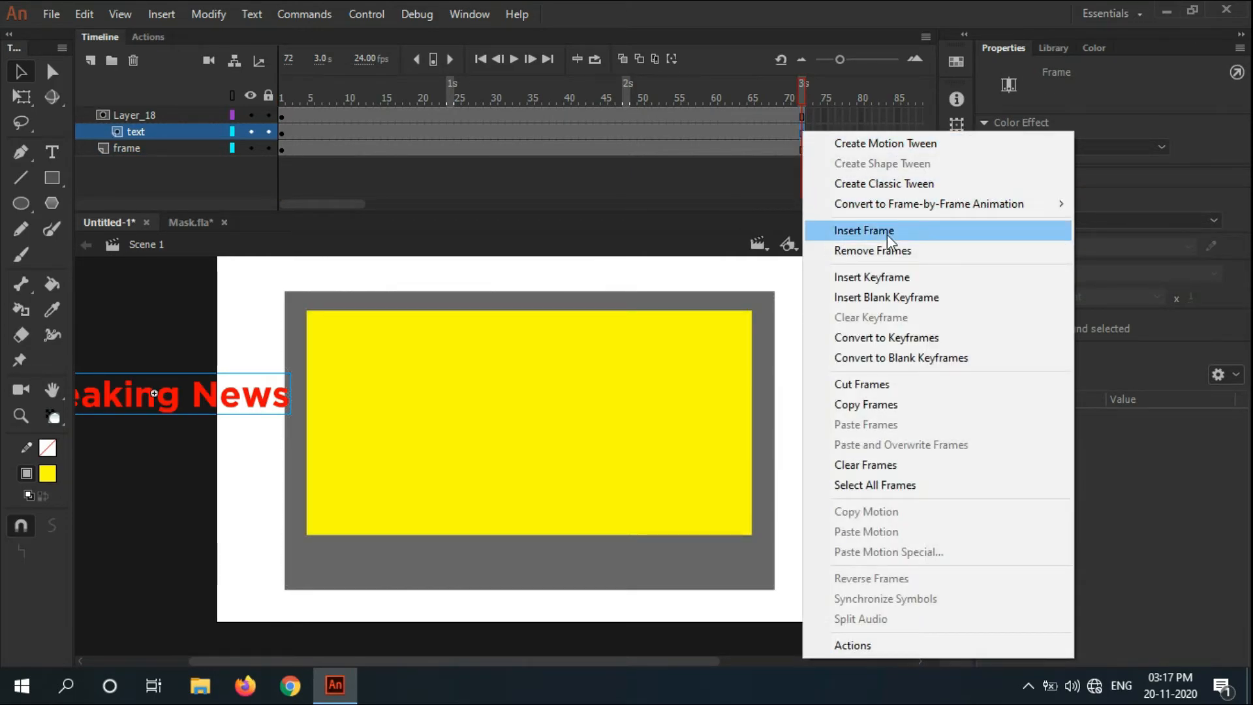
mouse_move(874, 336)
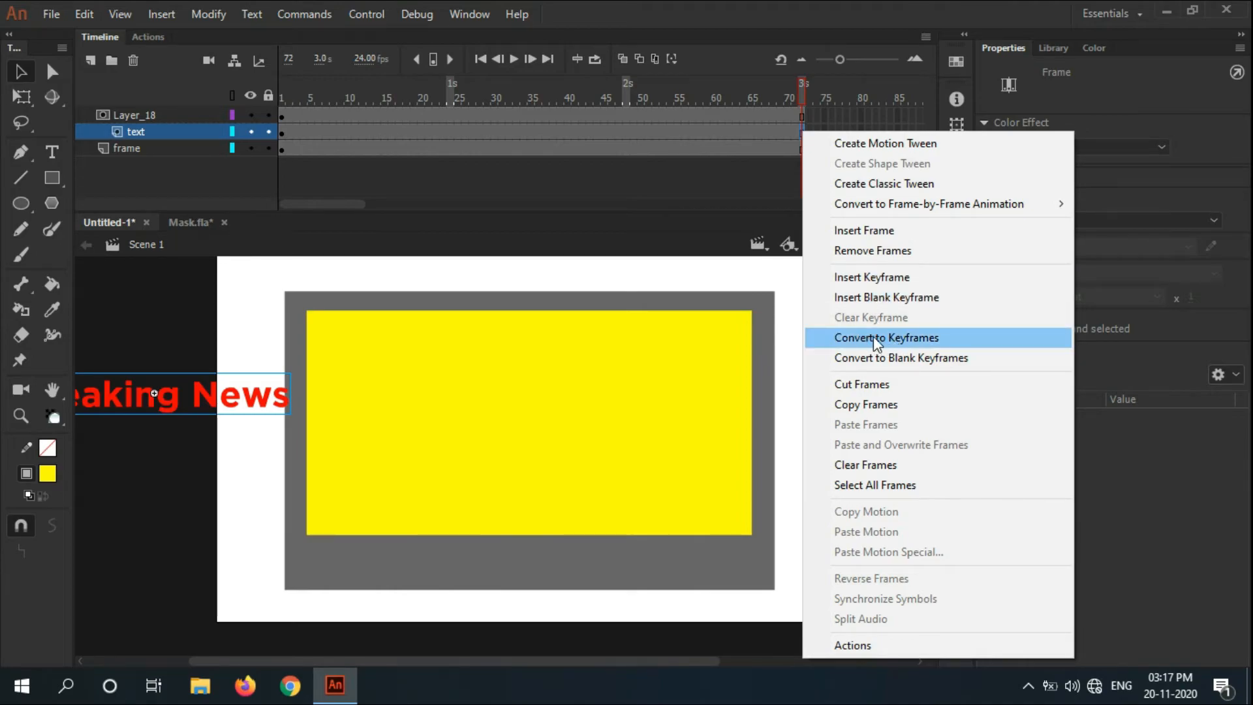
left_click(885, 337)
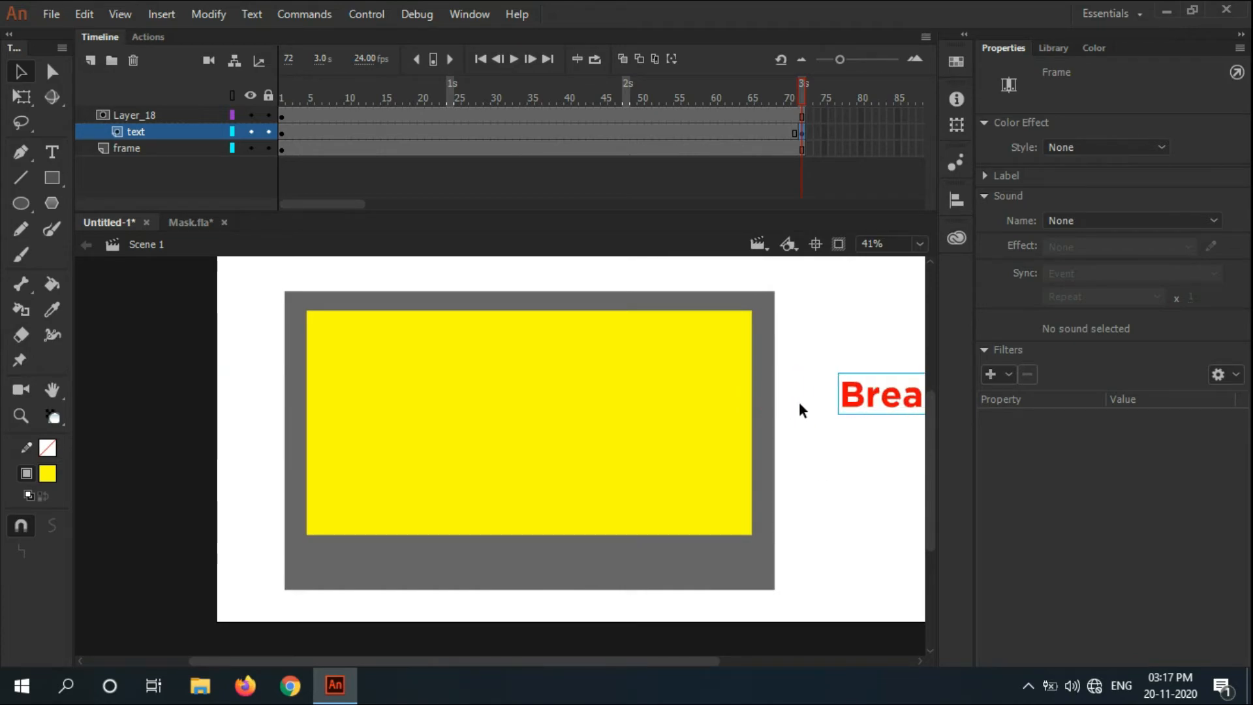
type("king")
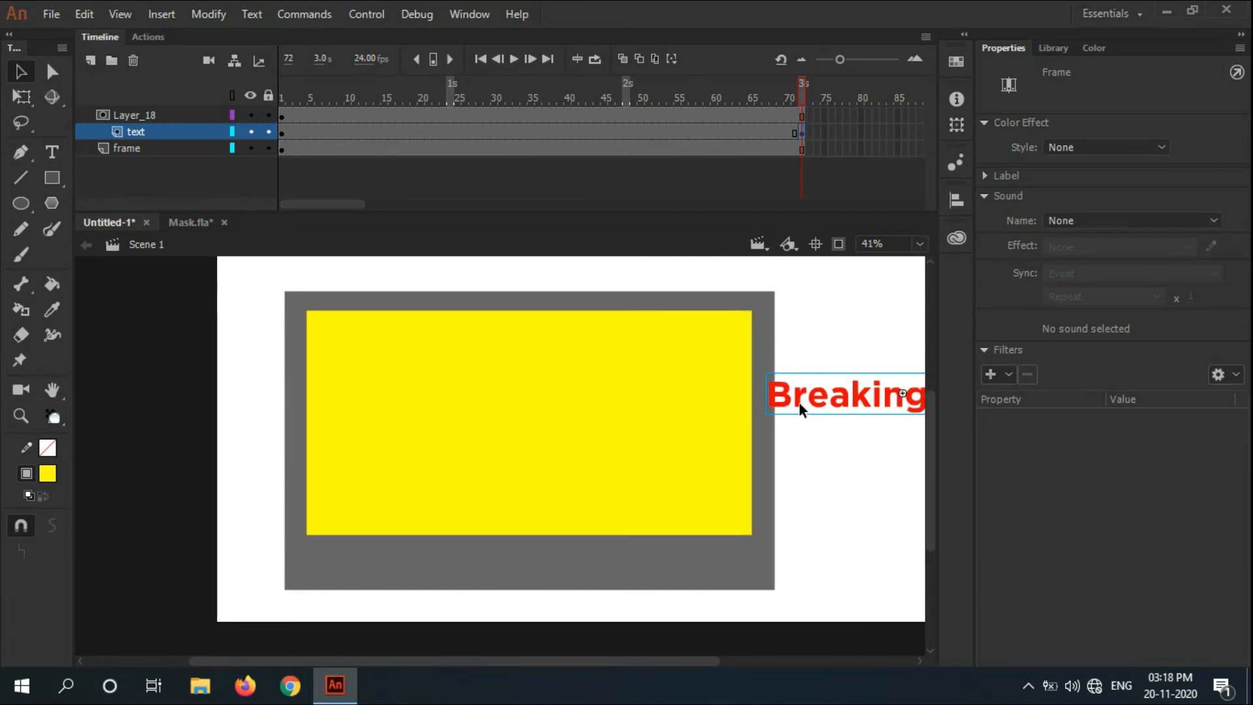
mouse_move(663, 135)
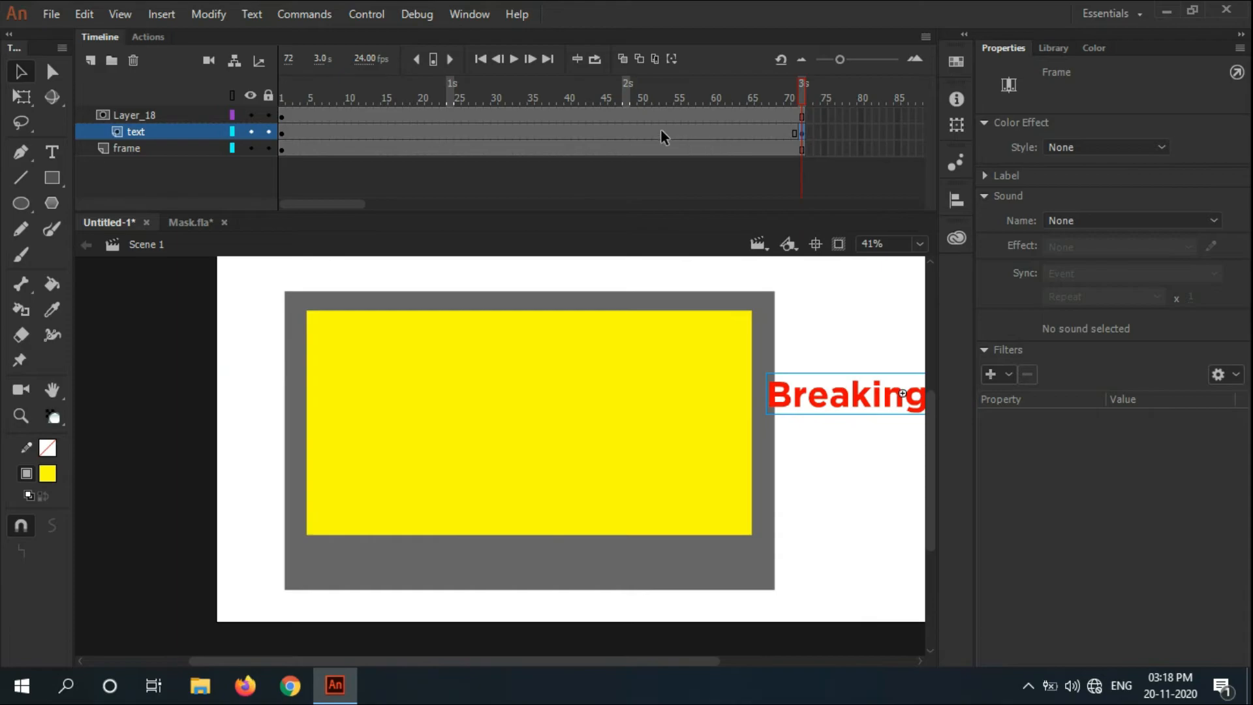
Step: Classic-tween the text sliding through the masked screen, lock the layers and scrub to preview
right_click(663, 131)
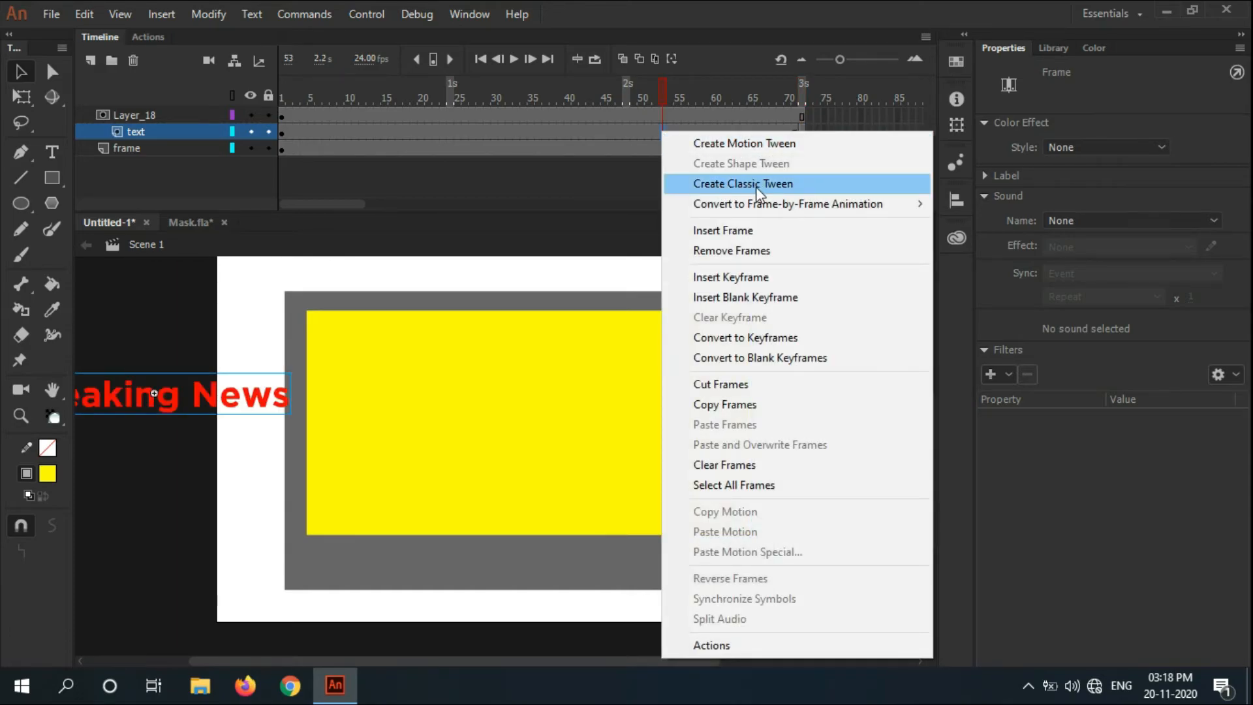
left_click(742, 183)
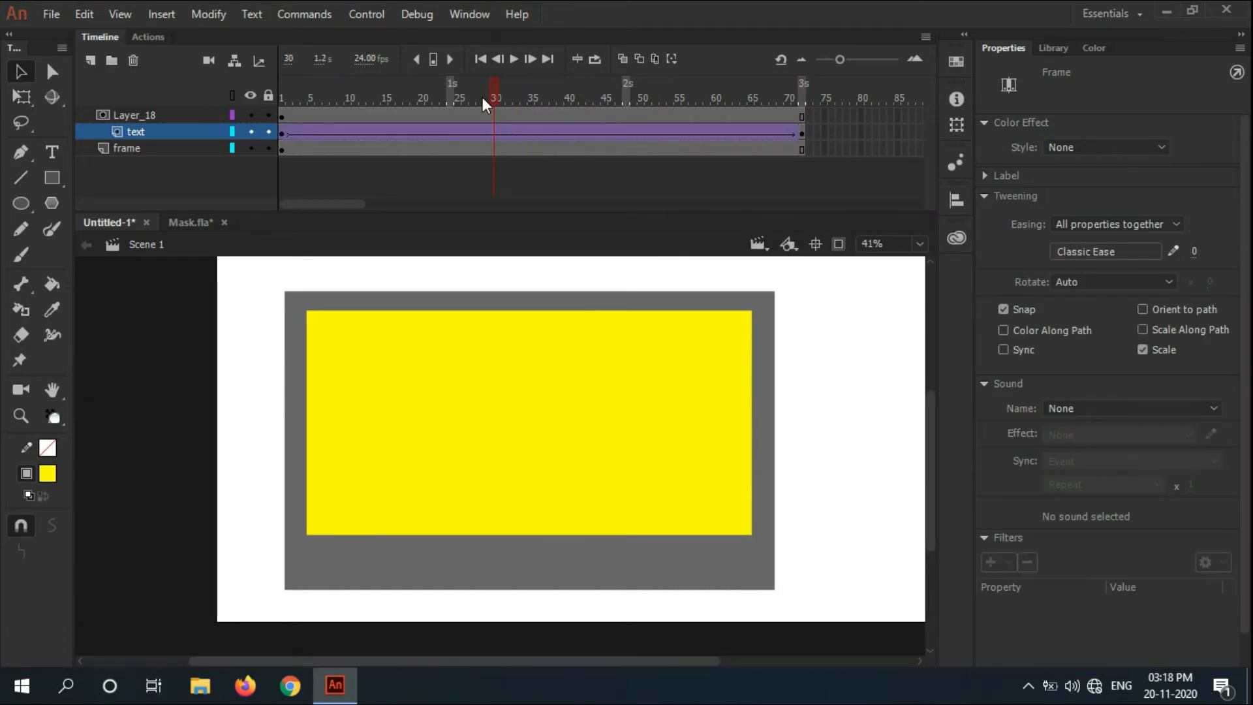
left_click(479, 98)
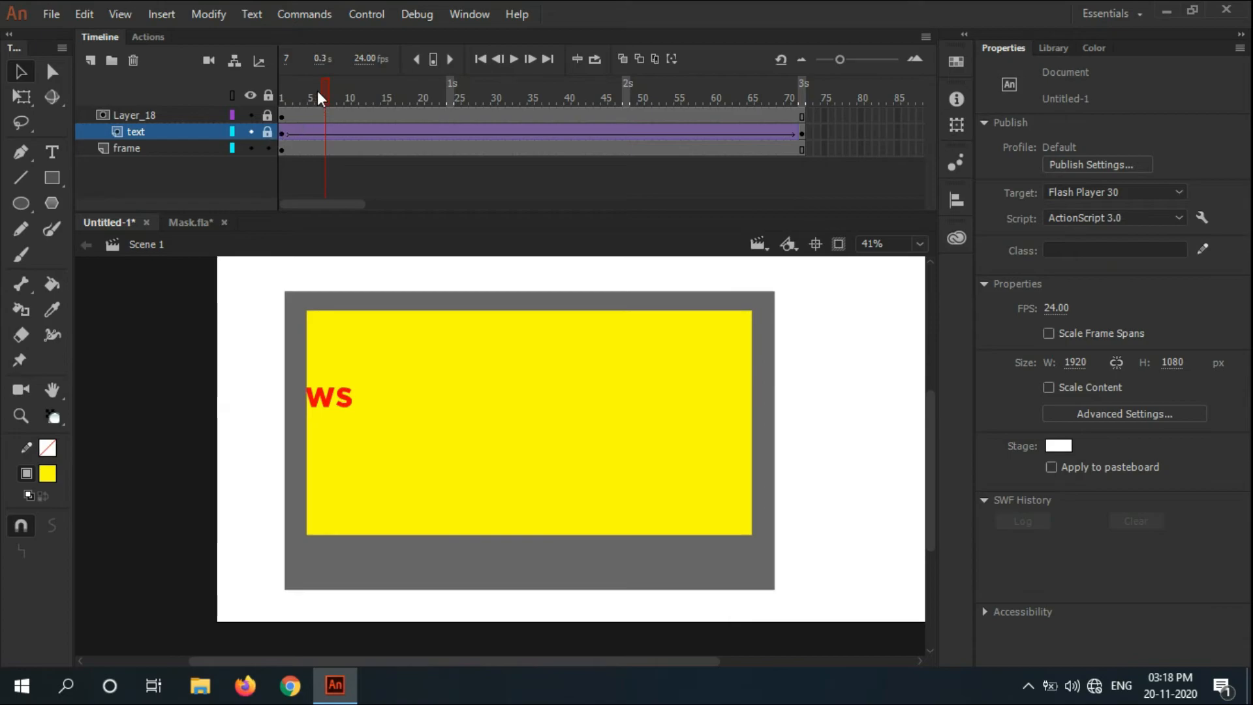
left_click(596, 98)
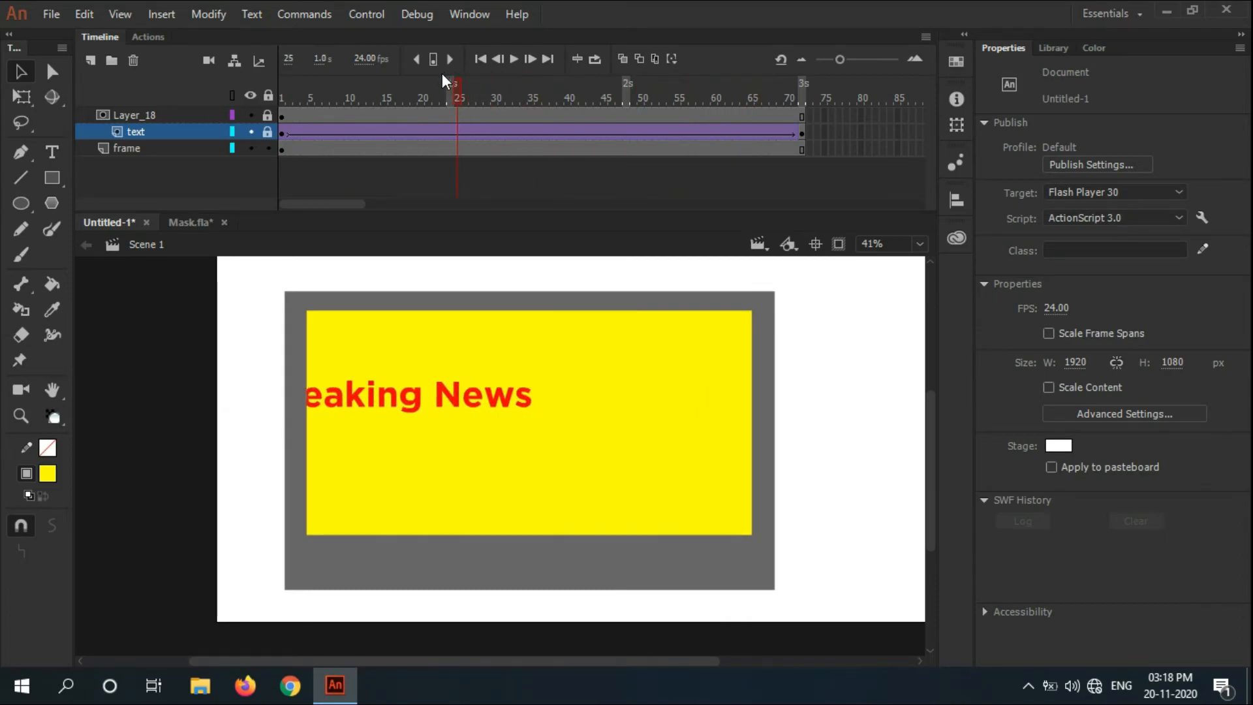
left_click(603, 98)
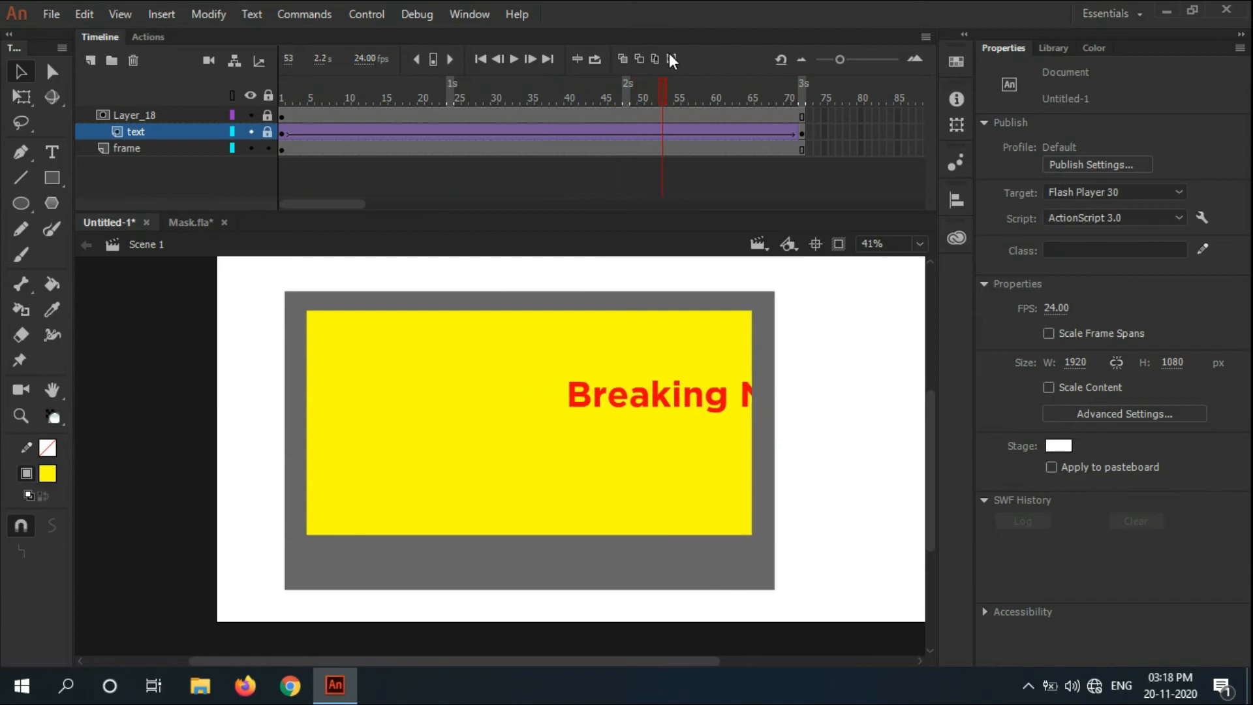
left_click(327, 95)
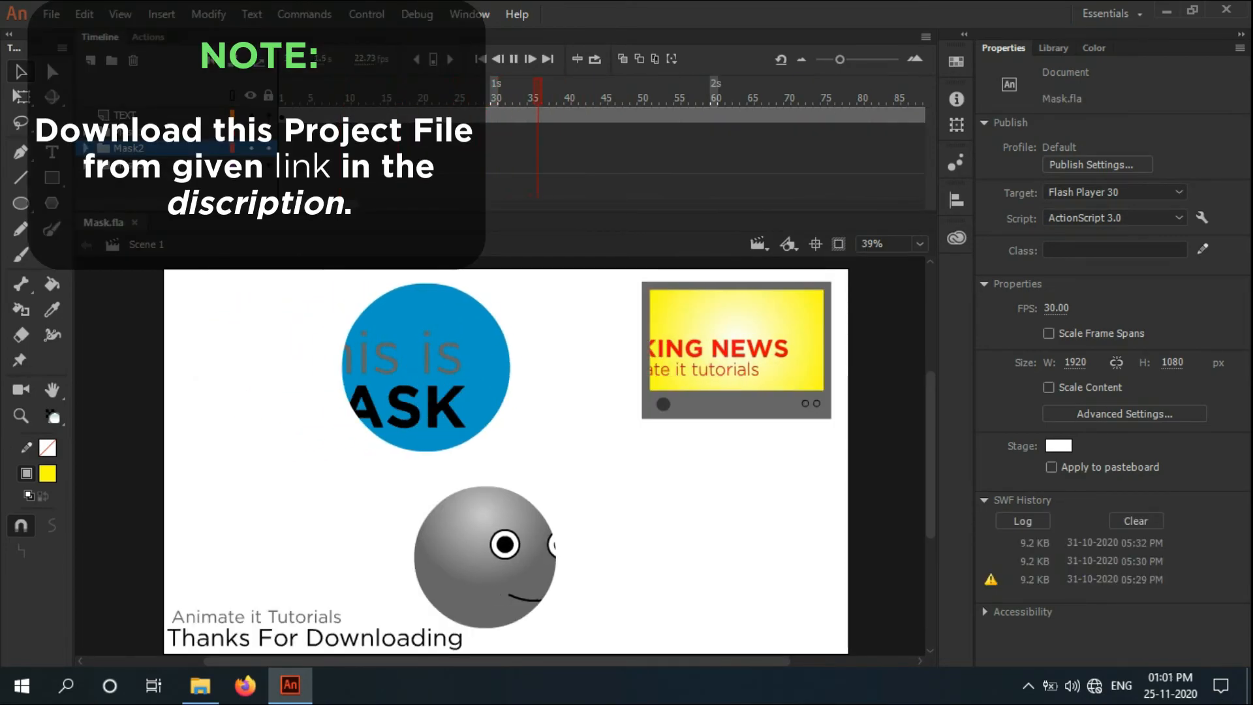
Step: Switch to the Mask.fla tab and play the finished masked animations
left_click(531, 58)
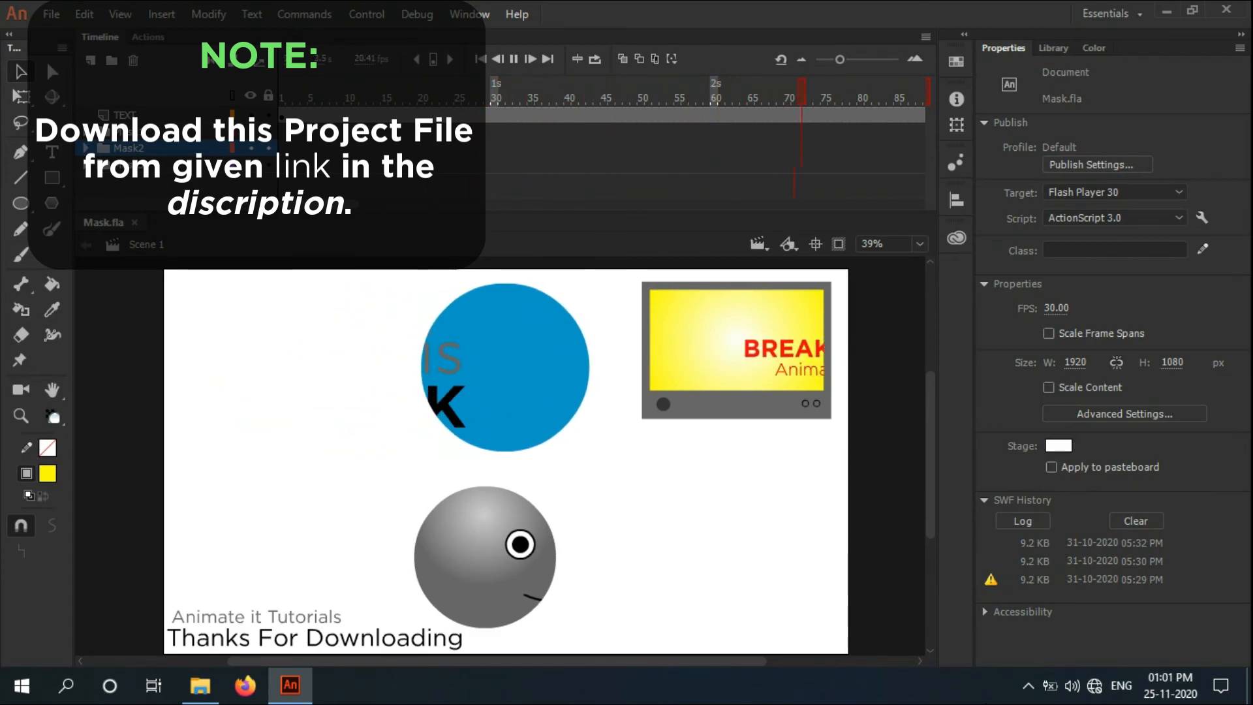
left_click(516, 59)
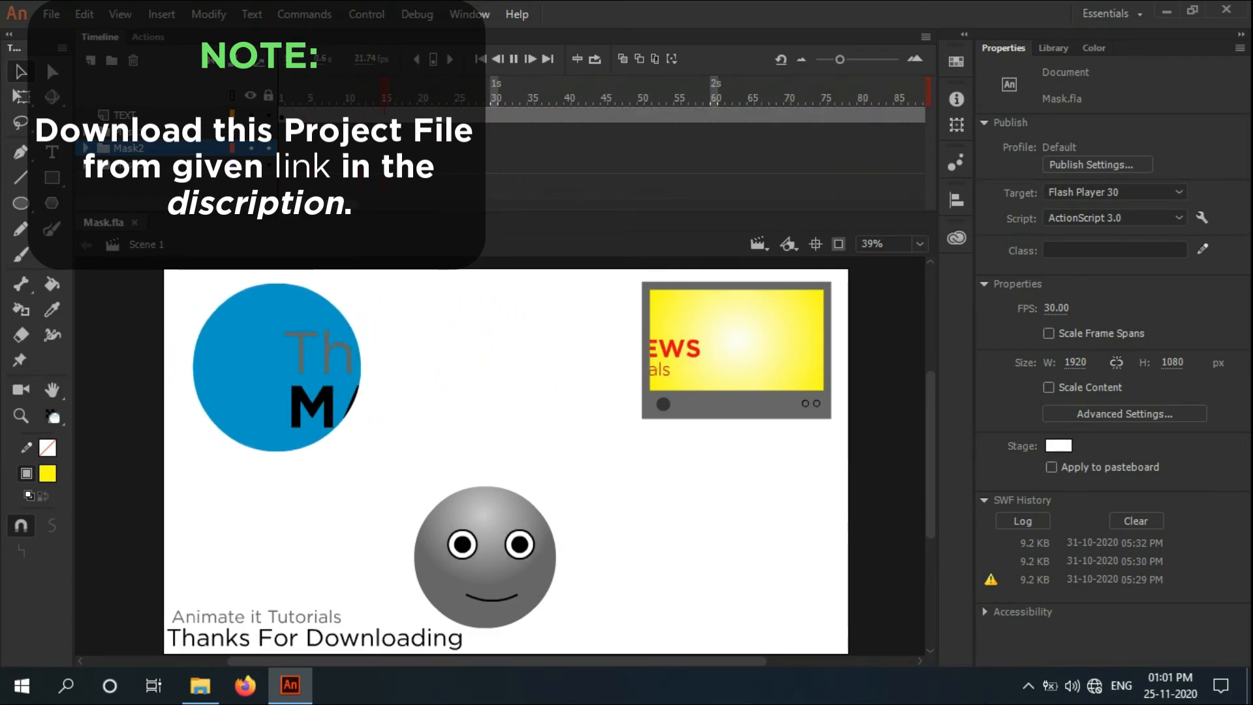